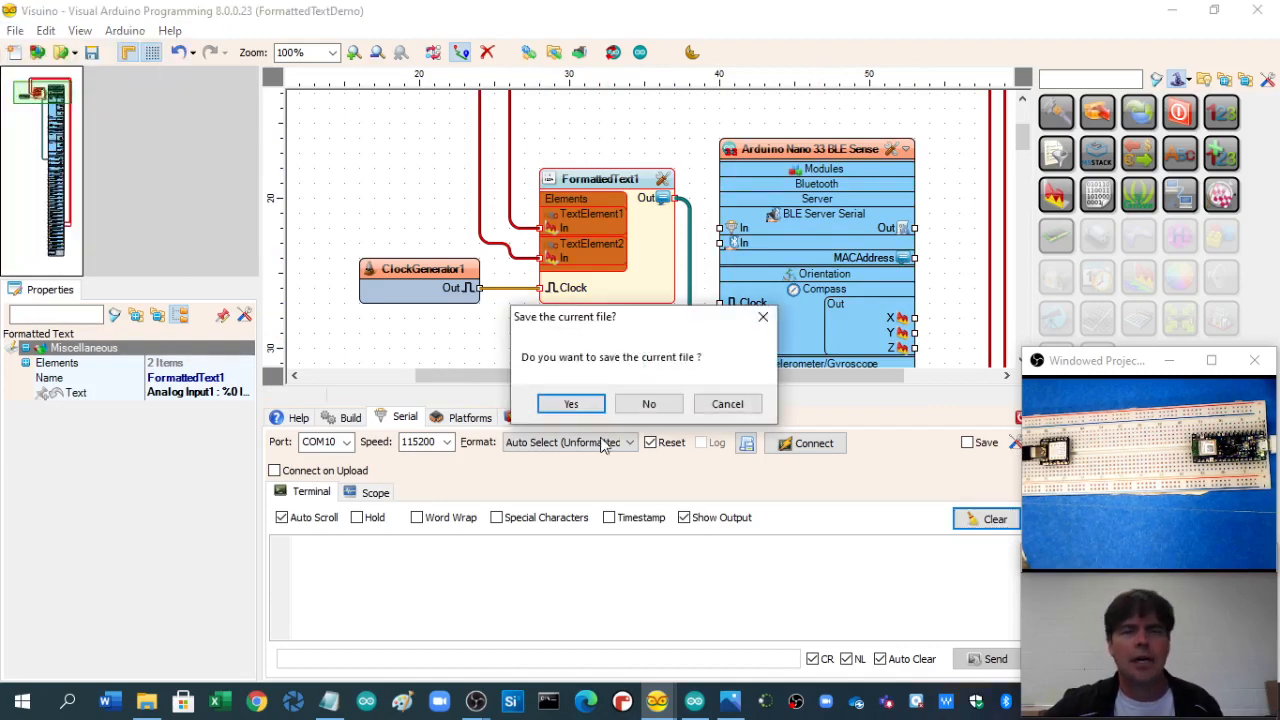
Step: Discard unsaved changes and load the FormattedTextDemo example with its Arduino Uno board
{"action": "left_click", "coordinate": [648, 404]}
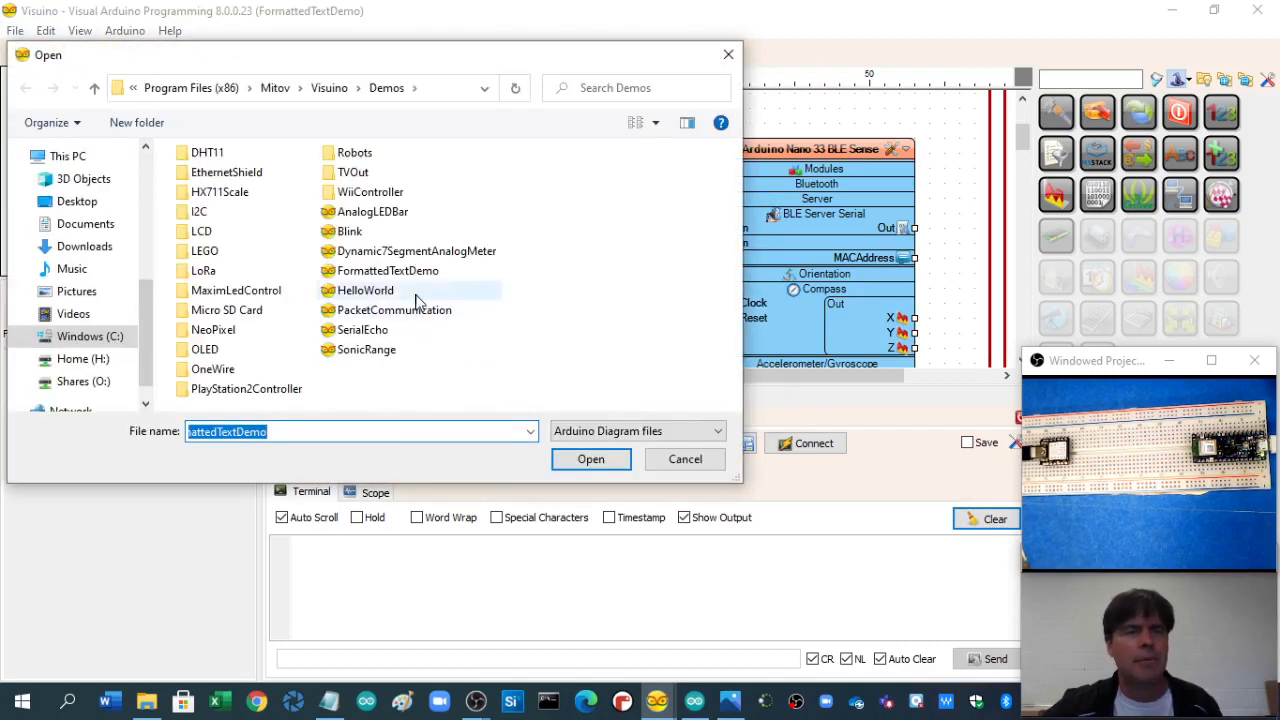
{"action": "left_click", "coordinate": [590, 458]}
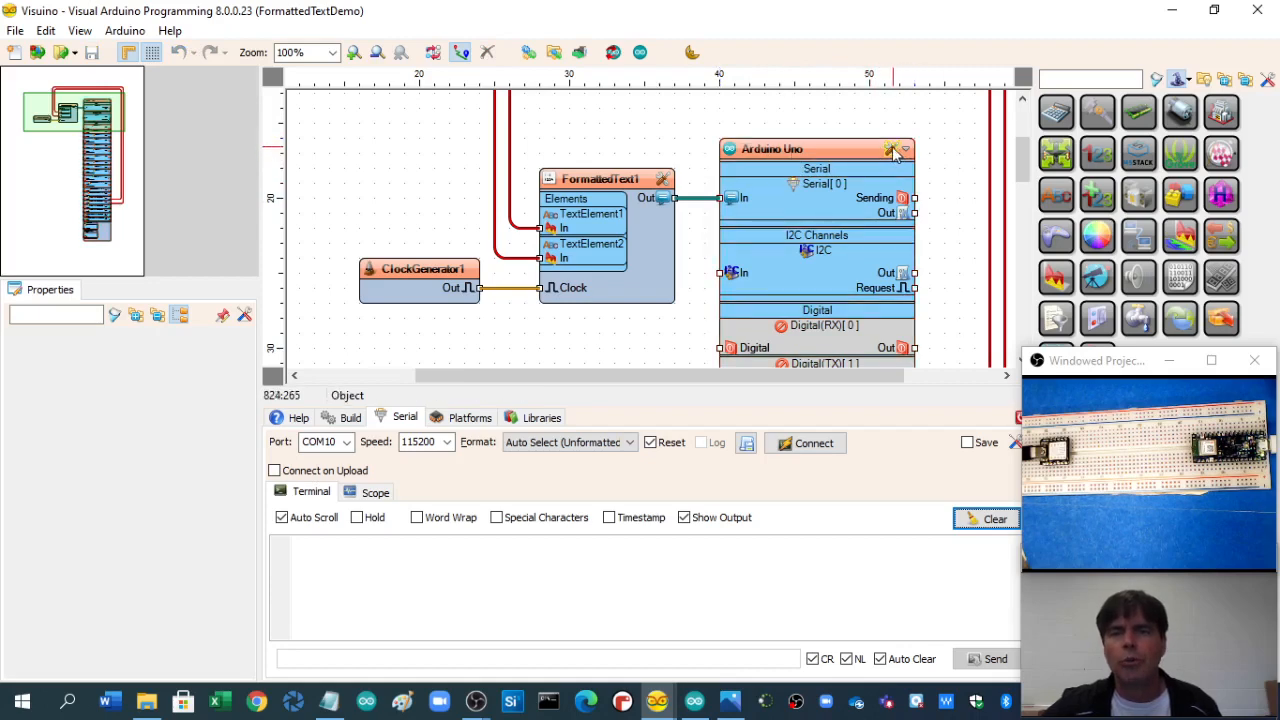
Step: Switch the board type from Arduino Uno to Arduino Nano 33 BLE Sense under Nordic
{"action": "left_click", "coordinate": [892, 148]}
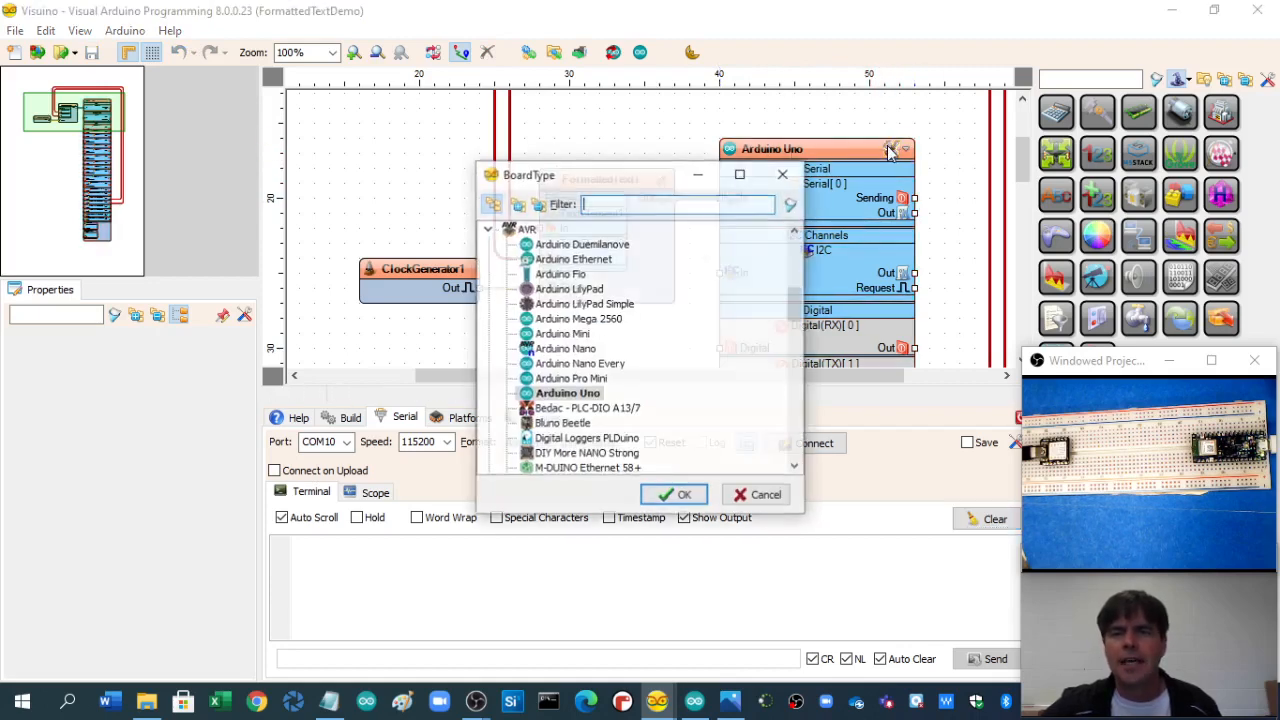
{"action": "scroll", "scroll_direction": "down", "scroll_amount": 3}
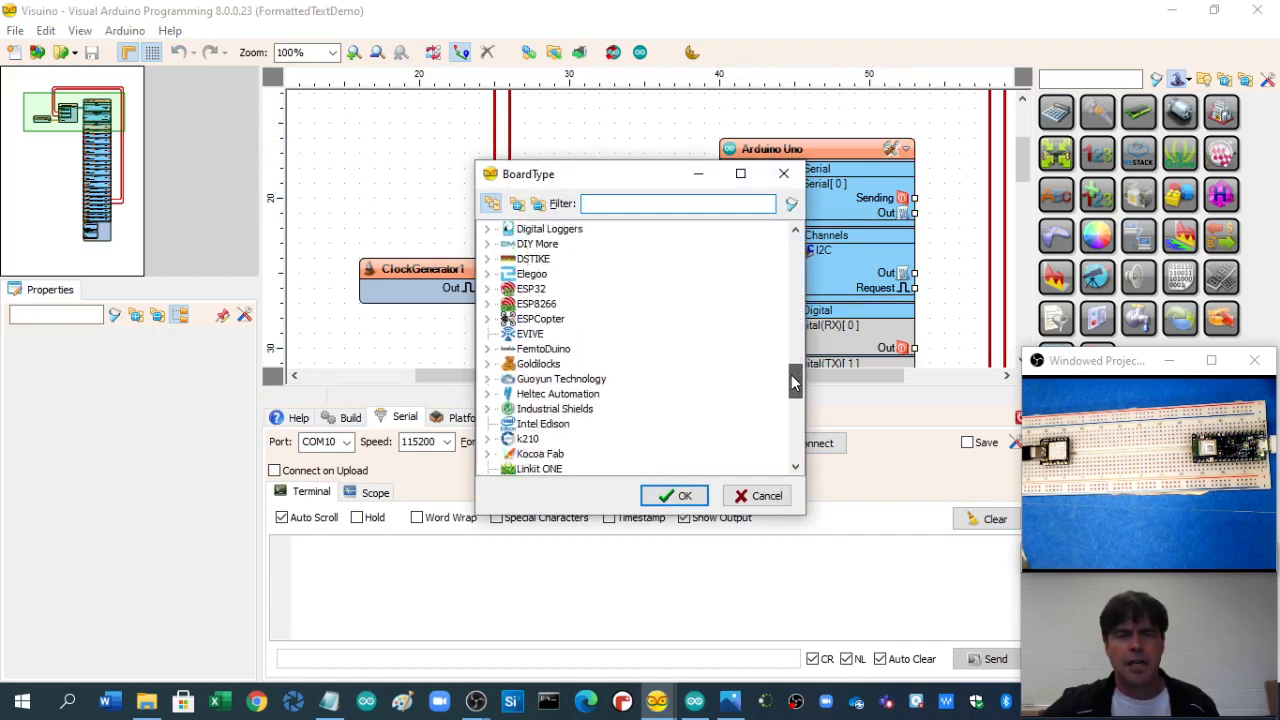
{"action": "scroll", "scroll_direction": "down", "scroll_amount": 3}
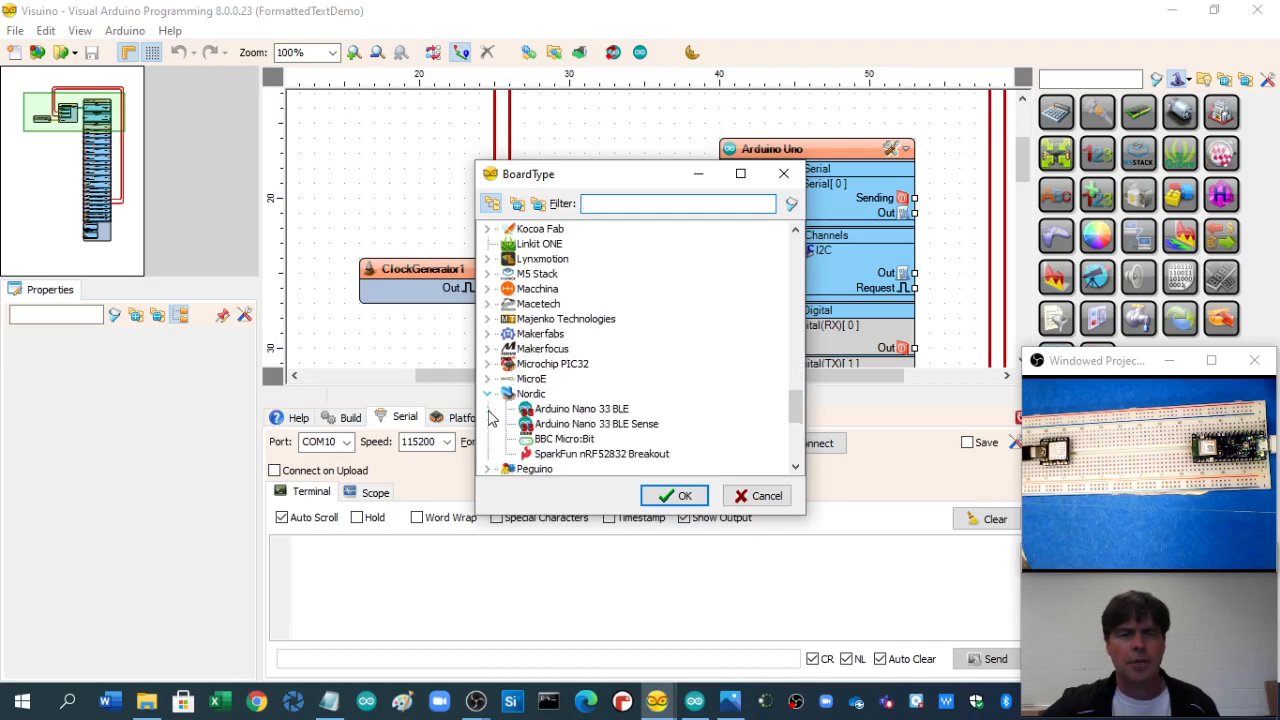
{"action": "left_click", "coordinate": [766, 496]}
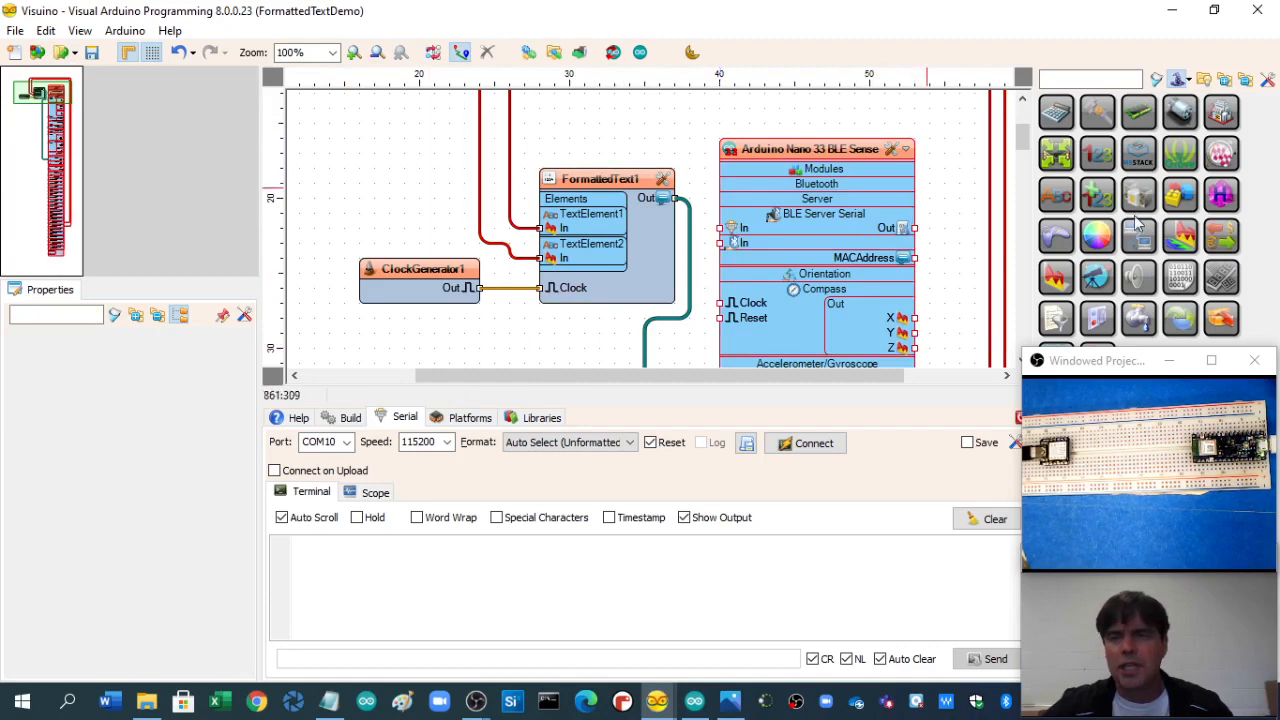
{"action": "mouse_move", "coordinate": [1220, 196]}
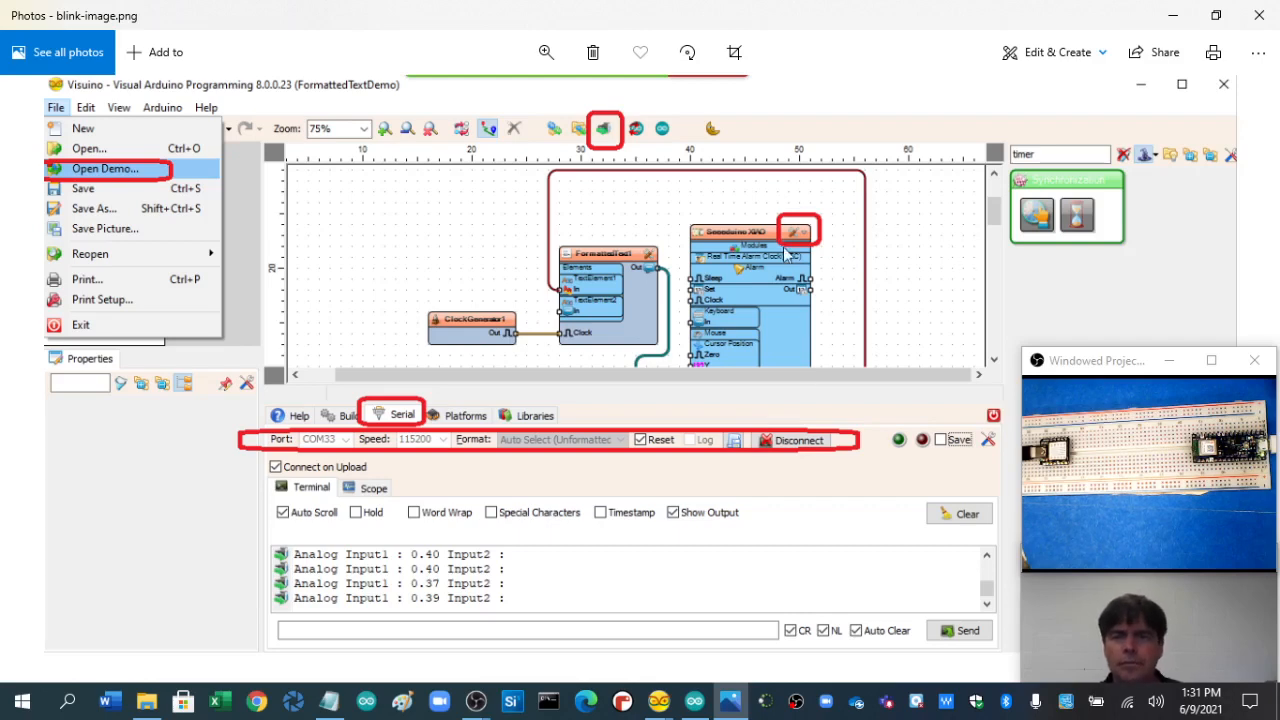
{"action": "mouse_move", "coordinate": [804, 216]}
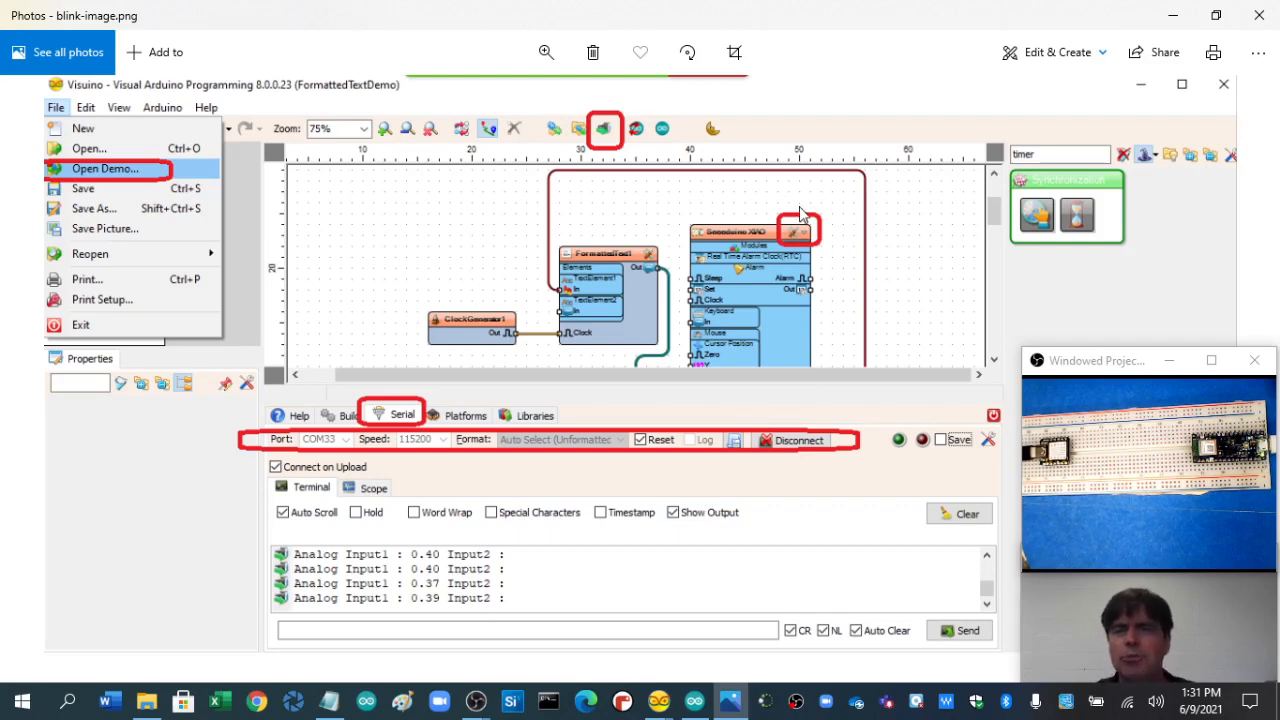
{"action": "mouse_move", "coordinate": [796, 240]}
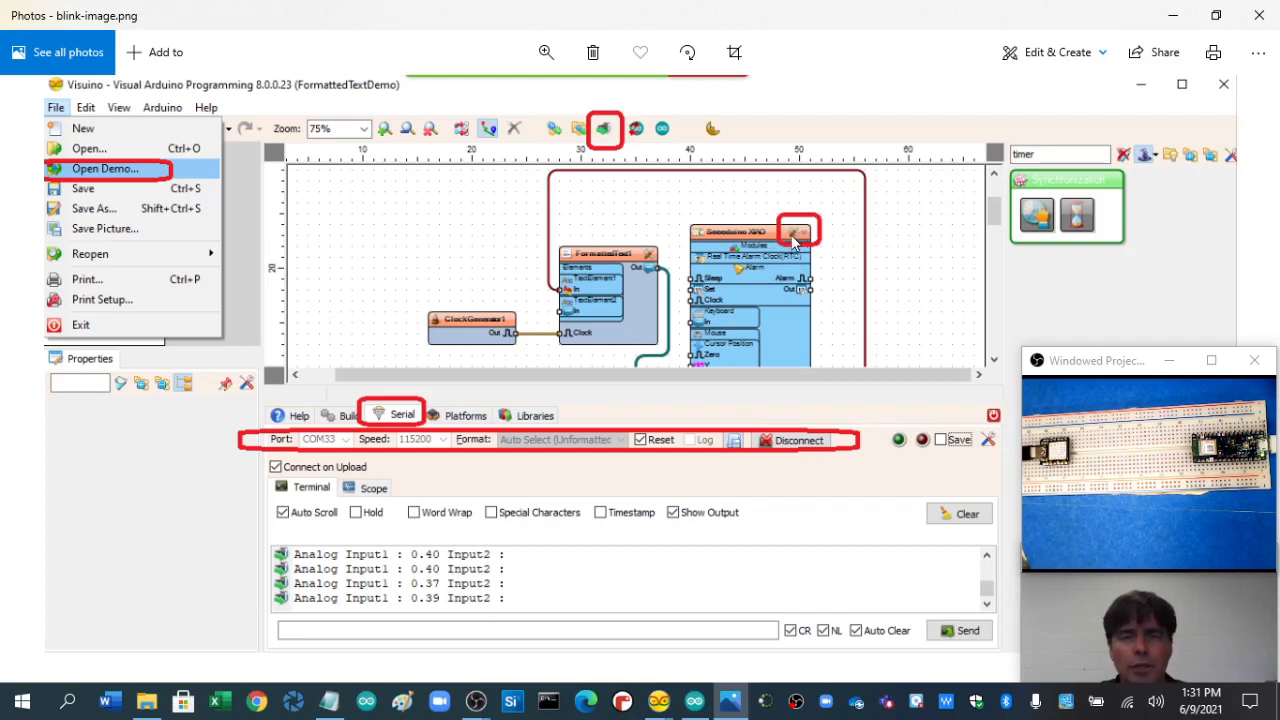
{"action": "mouse_move", "coordinate": [608, 132]}
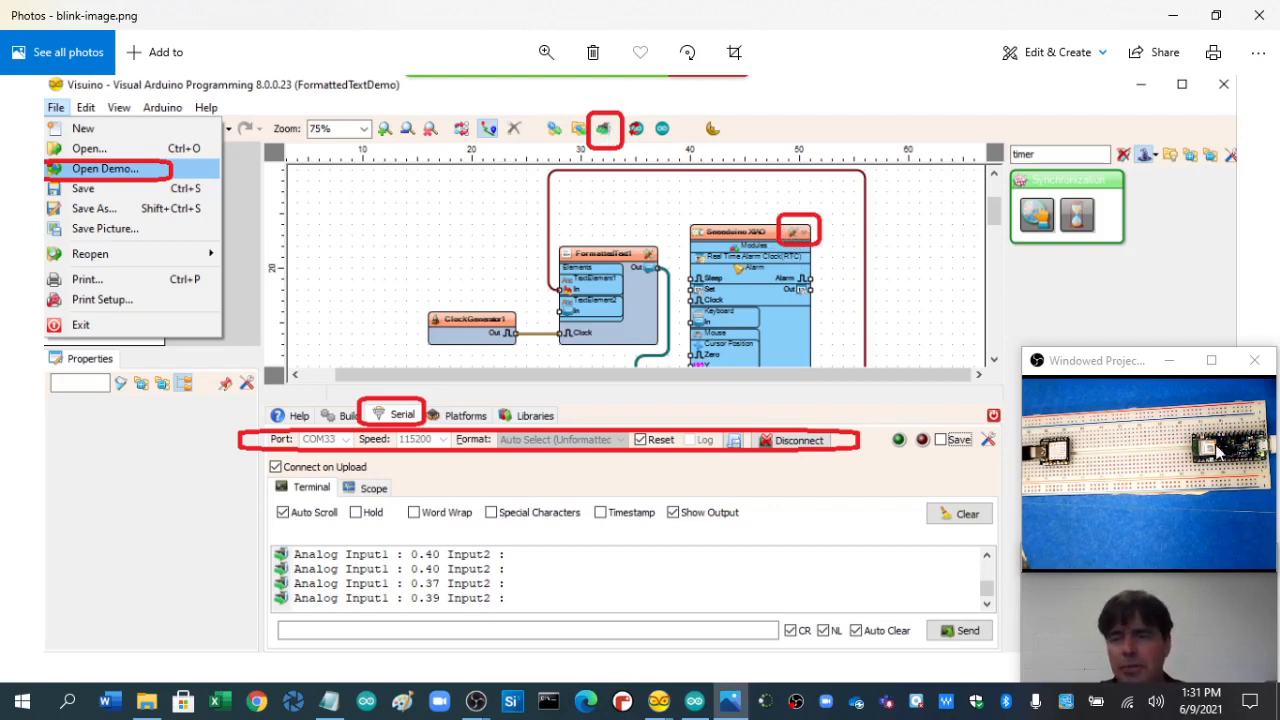
{"action": "mouse_move", "coordinate": [1216, 544]}
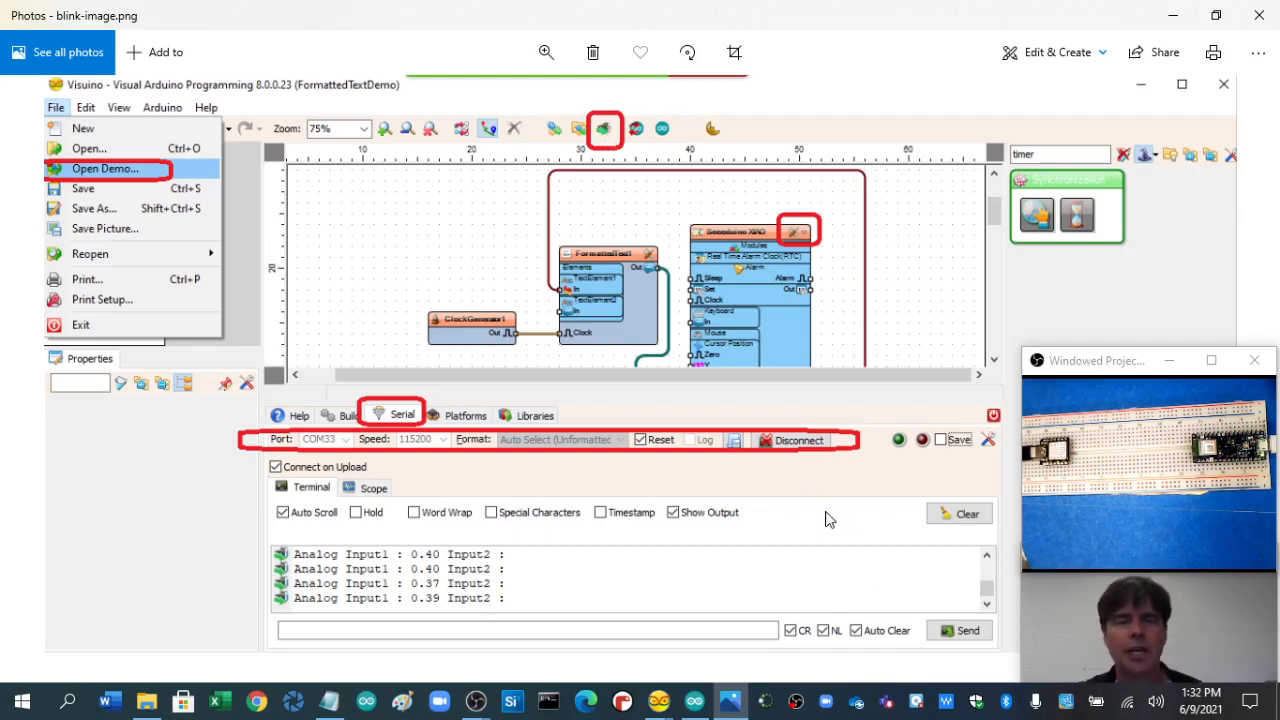
{"action": "mouse_move", "coordinate": [88, 96]}
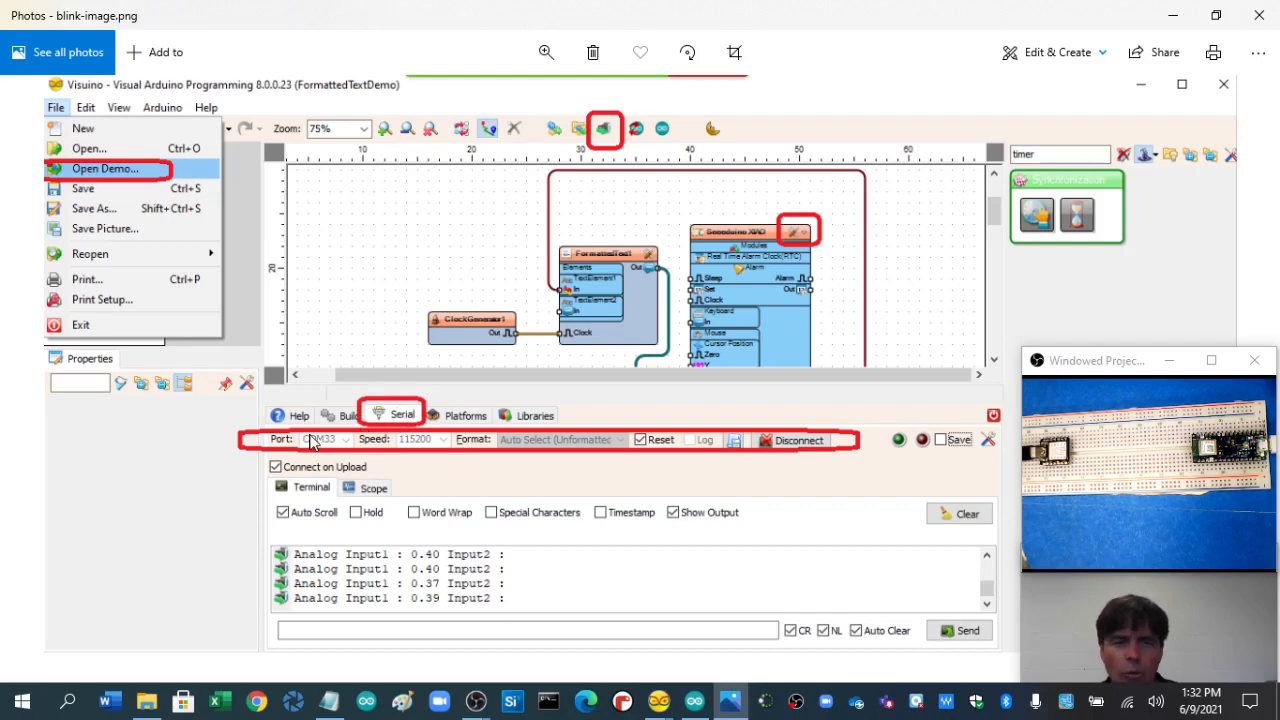
{"action": "mouse_move", "coordinate": [422, 444]}
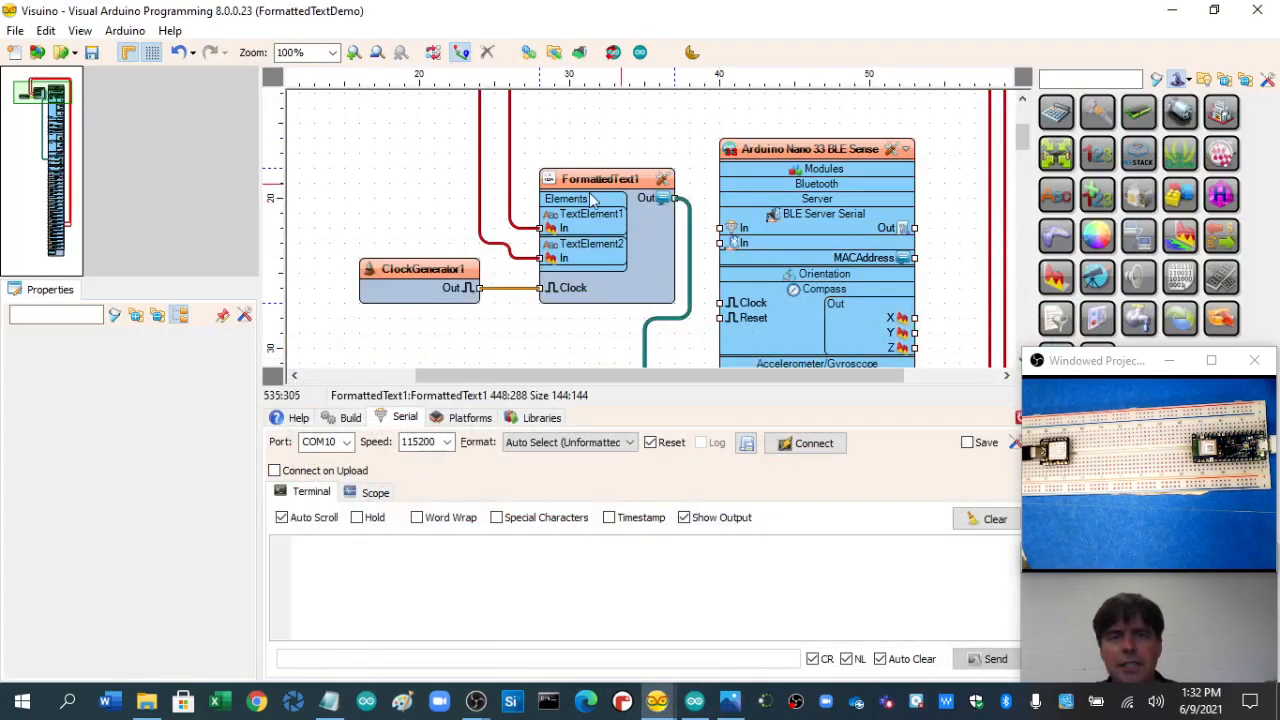
Step: Inspect FormattedText1 and ClockGenerator1 properties (frequency 2) and the board's analog pins
{"action": "left_click", "coordinate": [400, 280]}
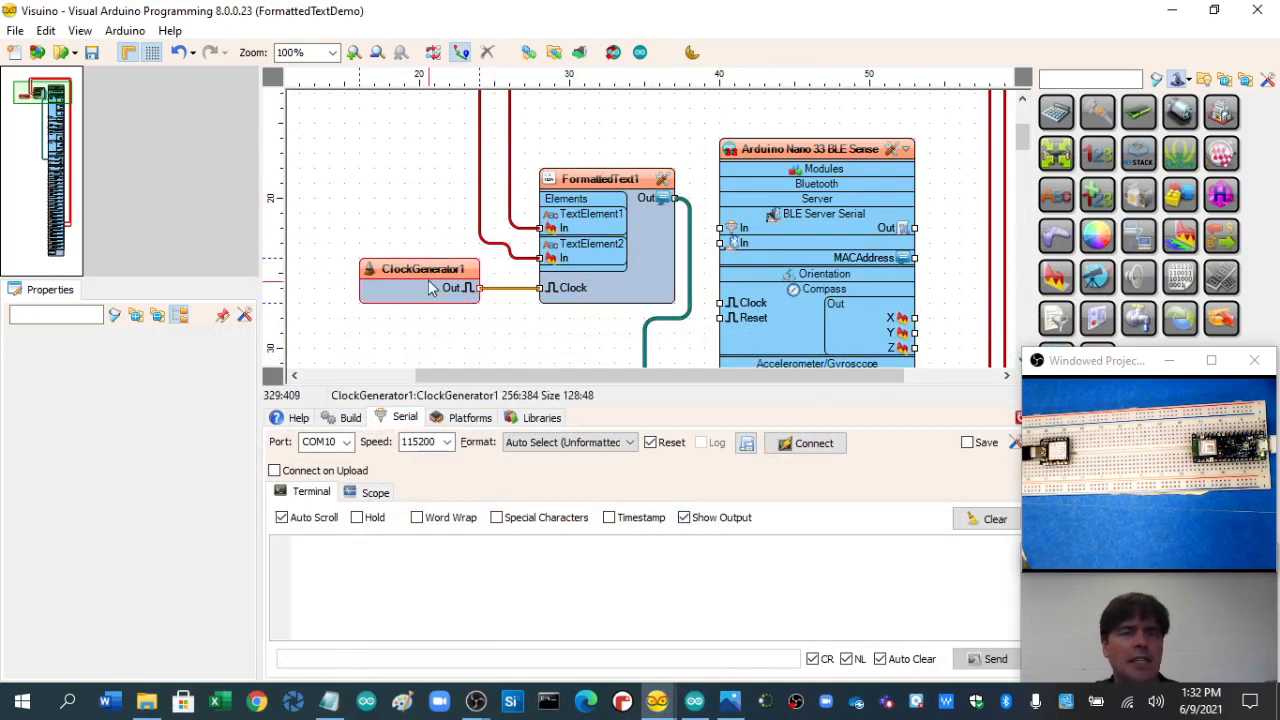
{"action": "left_click", "coordinate": [420, 268]}
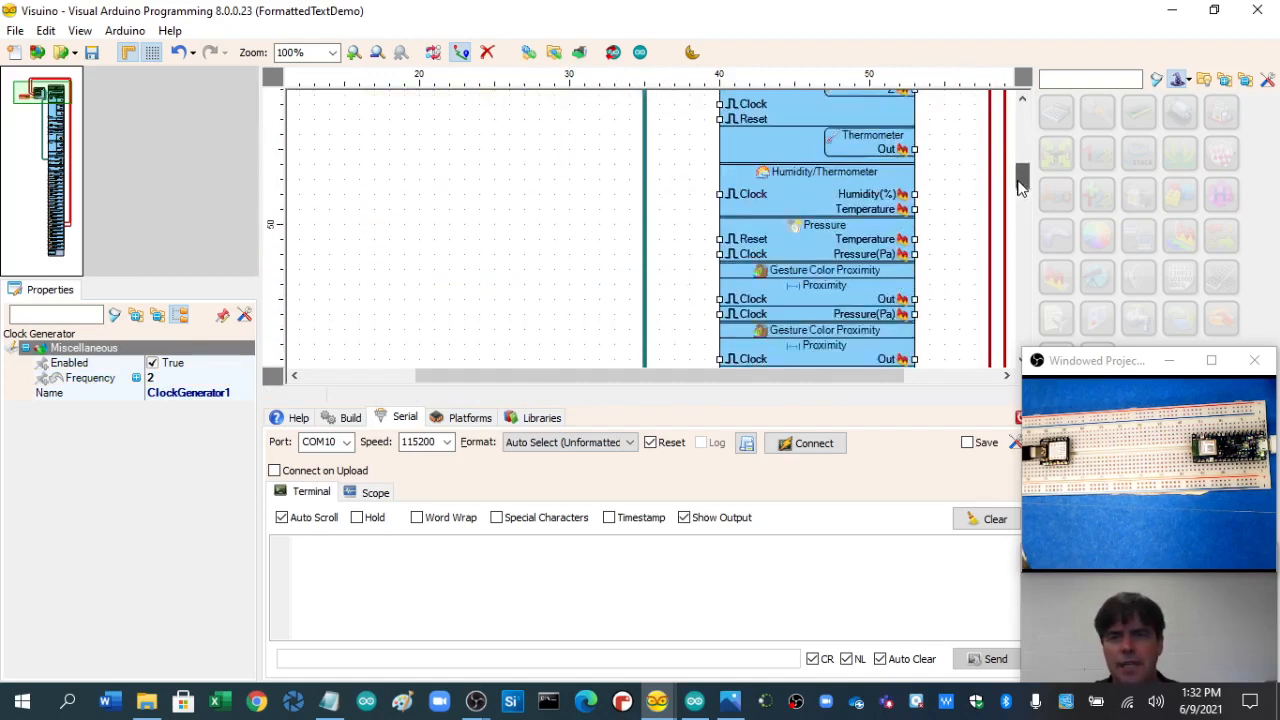
{"action": "scroll", "scroll_direction": "down", "scroll_amount": 3}
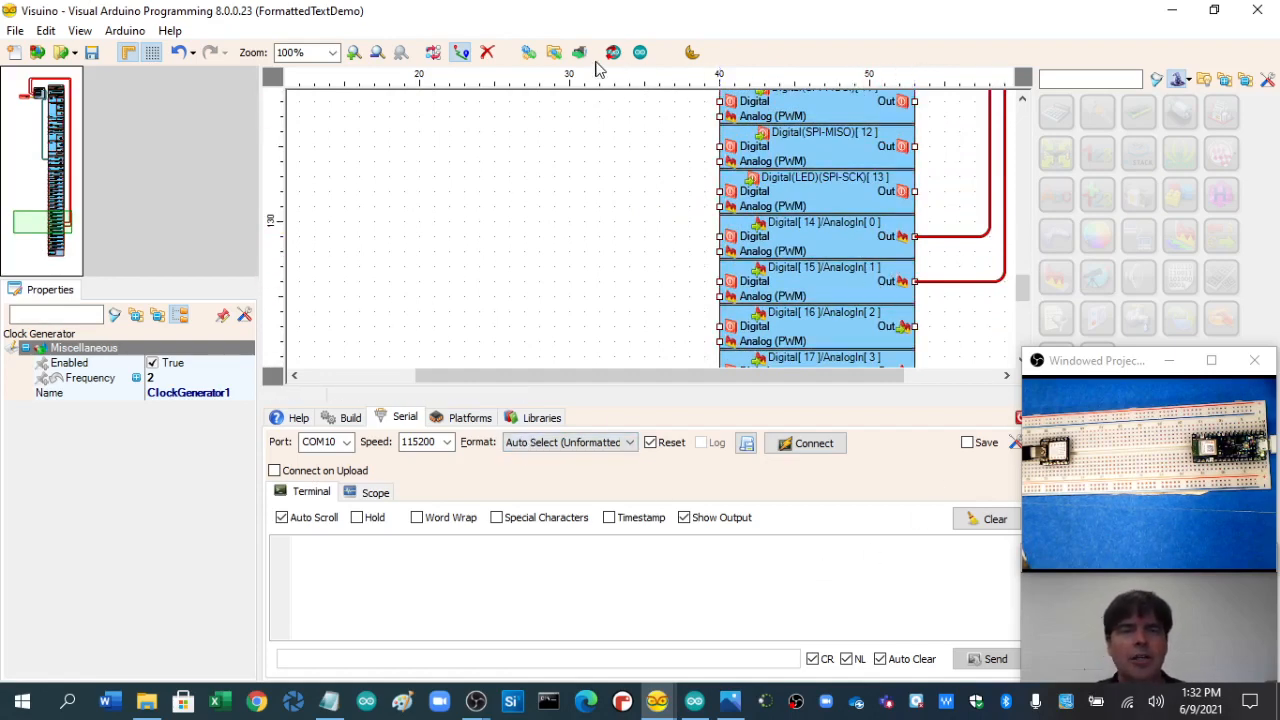
{"action": "mouse_move", "coordinate": [582, 52]}
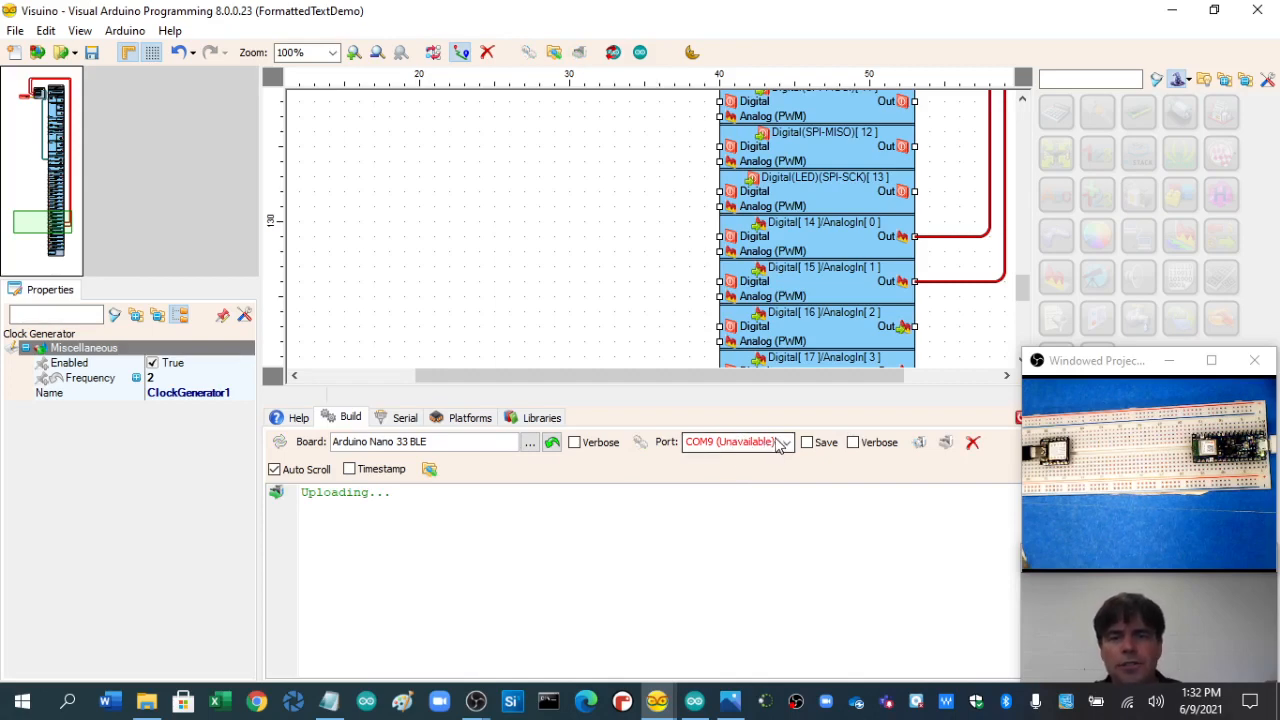
Step: Select COM10 as the upload port and retry the upload, which reports no device found
{"action": "left_click", "coordinate": [784, 442]}
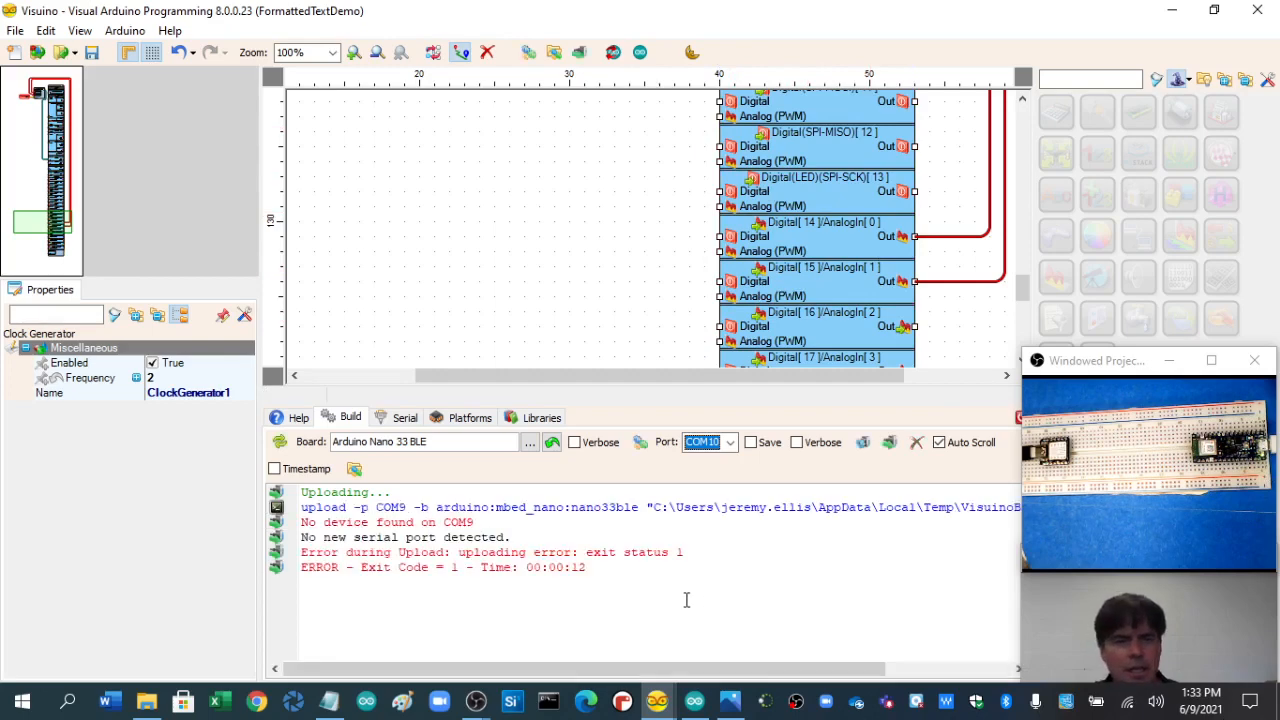
{"action": "mouse_move", "coordinate": [696, 456]}
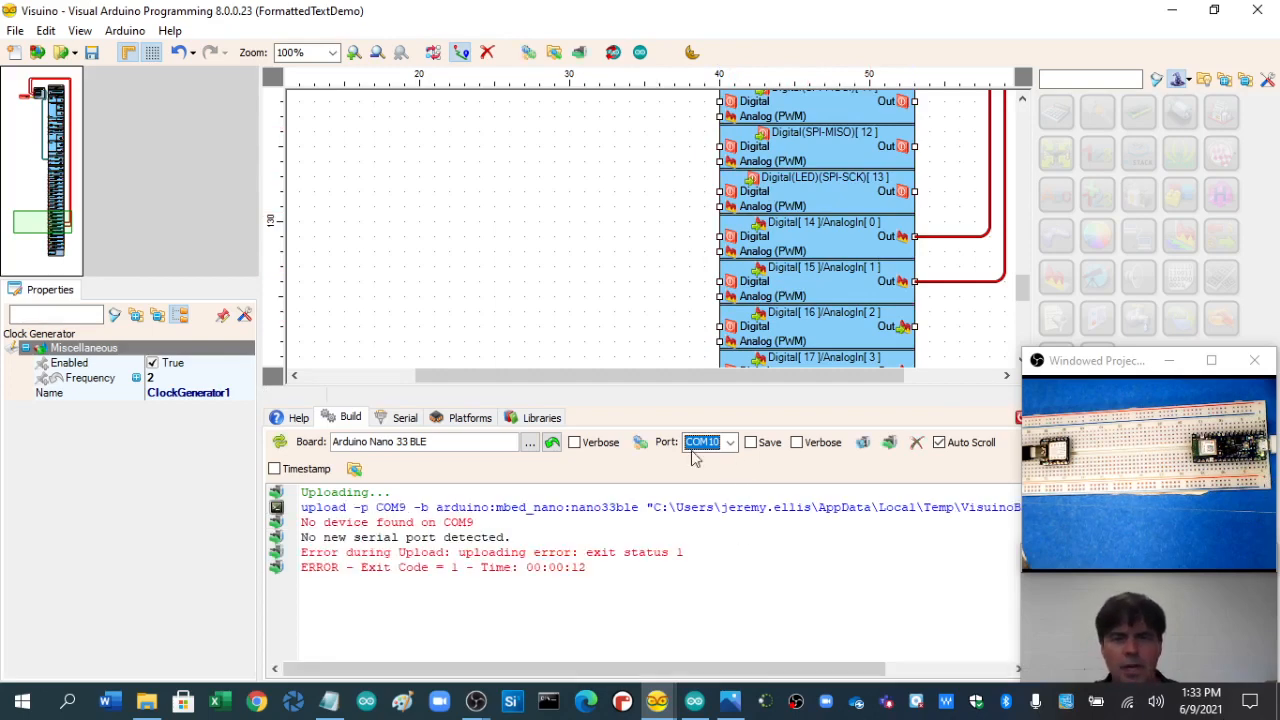
{"action": "left_click", "coordinate": [730, 442]}
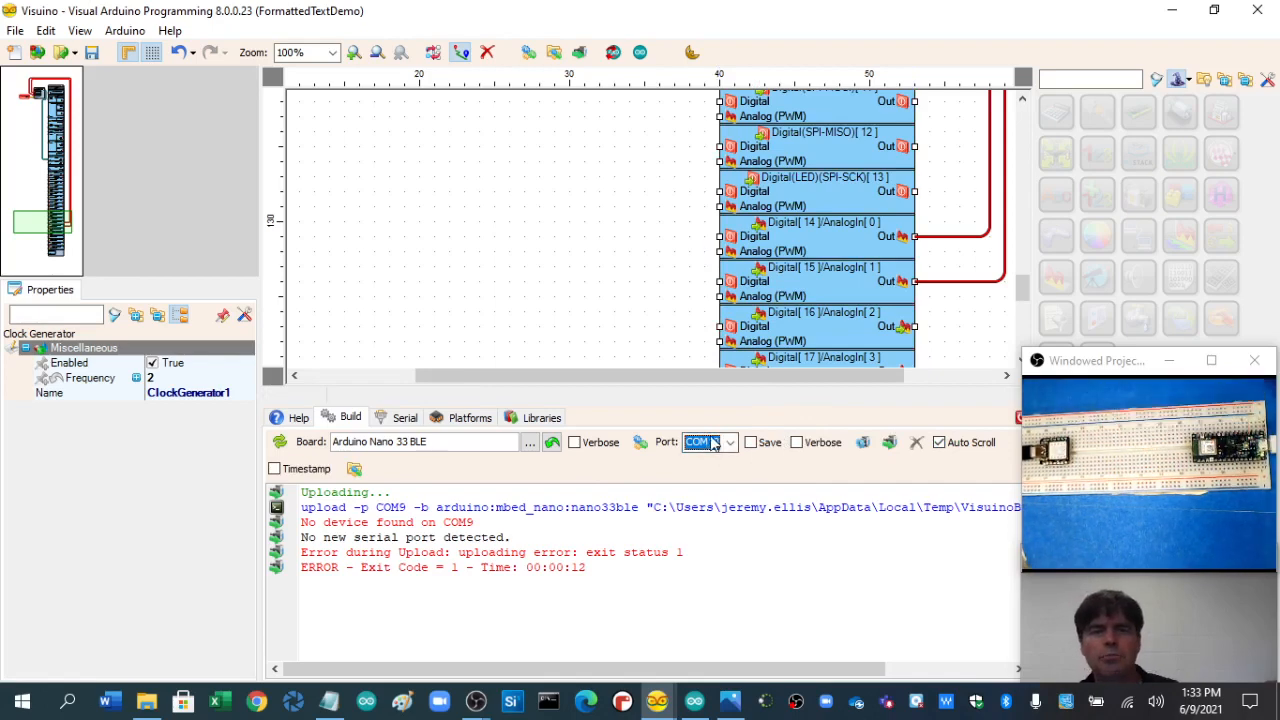
{"action": "left_click", "coordinate": [708, 442]}
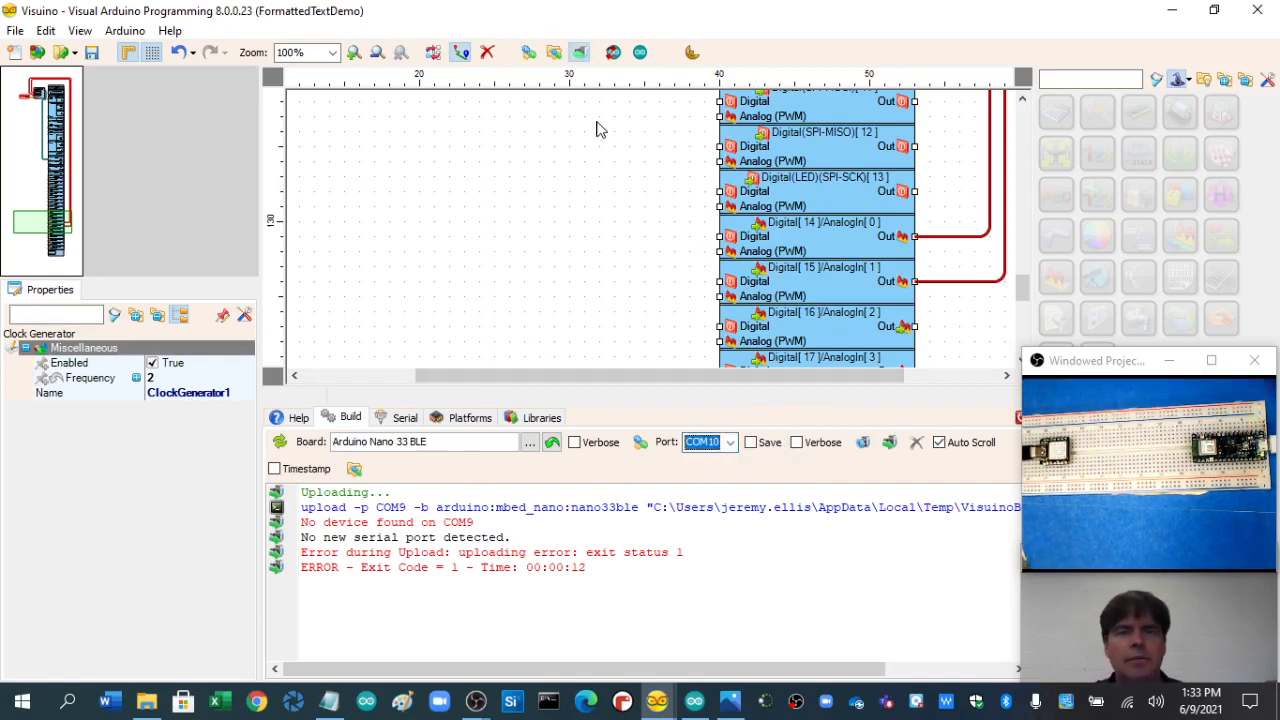
{"action": "left_click", "coordinate": [552, 442]}
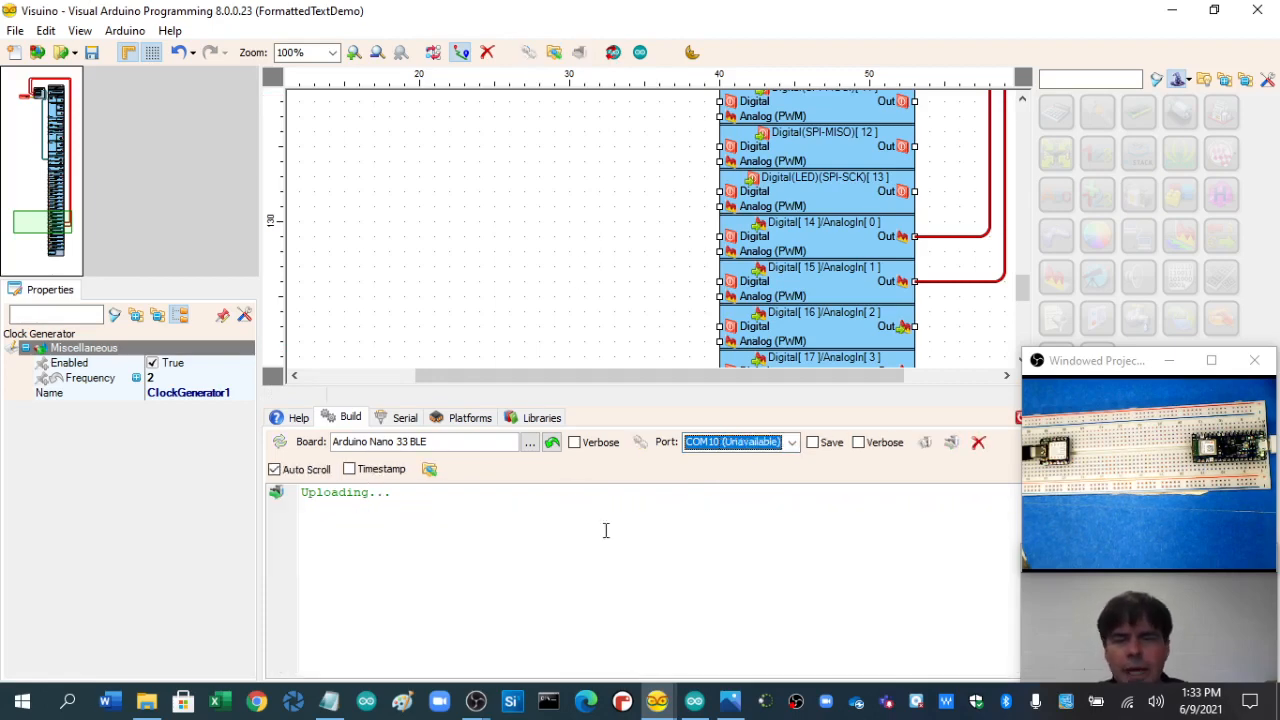
{"action": "mouse_move", "coordinate": [730, 486]}
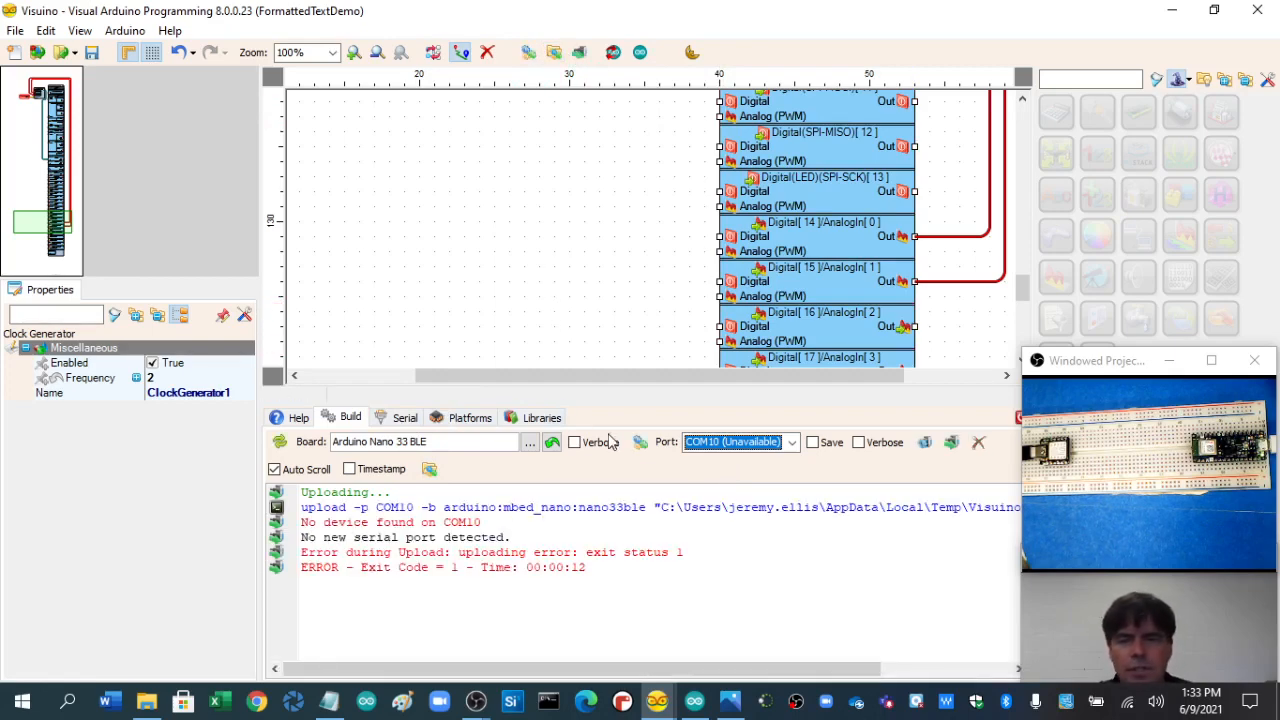
{"action": "left_click", "coordinate": [736, 442]}
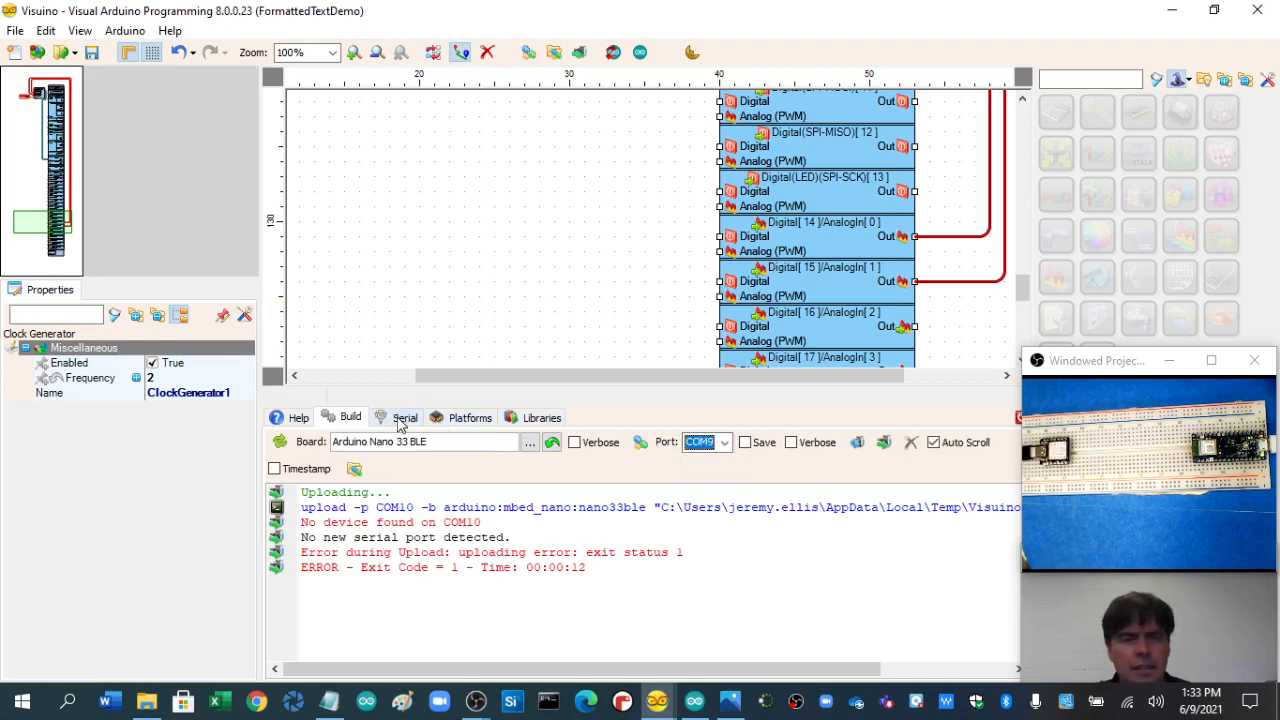
Step: Set COM10 in the Serial settings and the Build port, then upload successfully to the Nano 33 BLE
{"action": "left_click", "coordinate": [404, 418]}
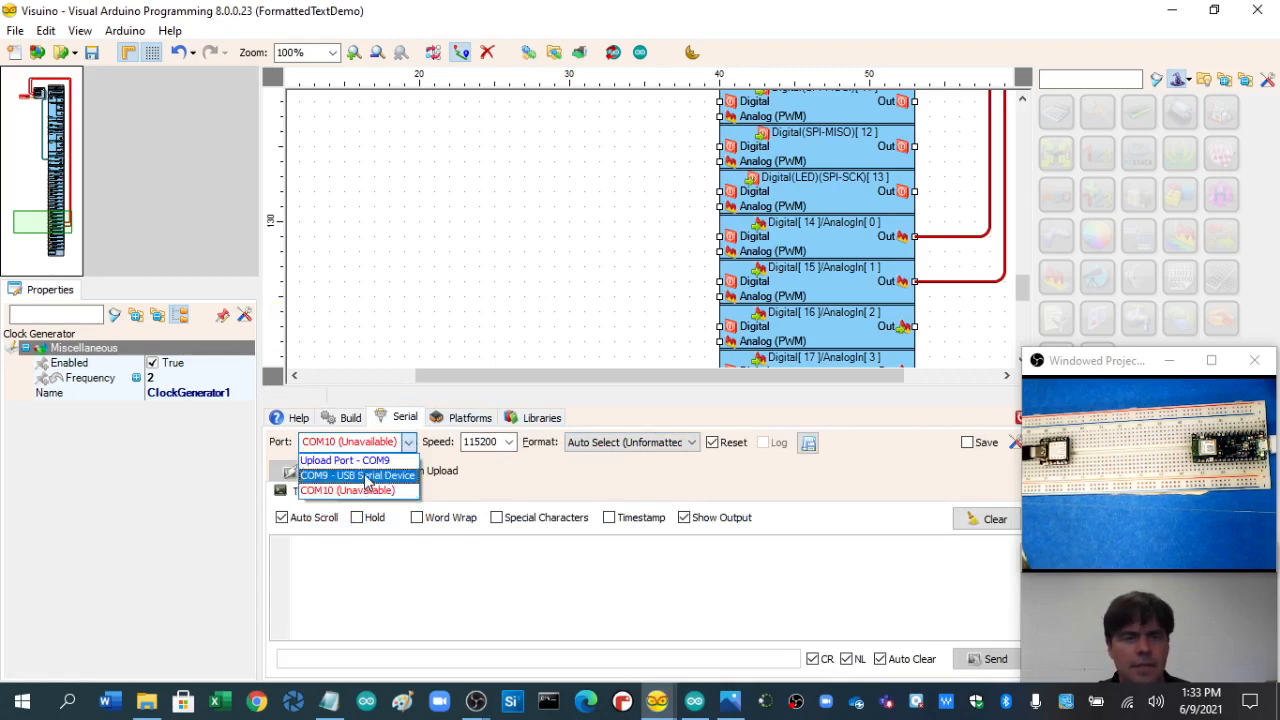
{"action": "mouse_move", "coordinate": [344, 490]}
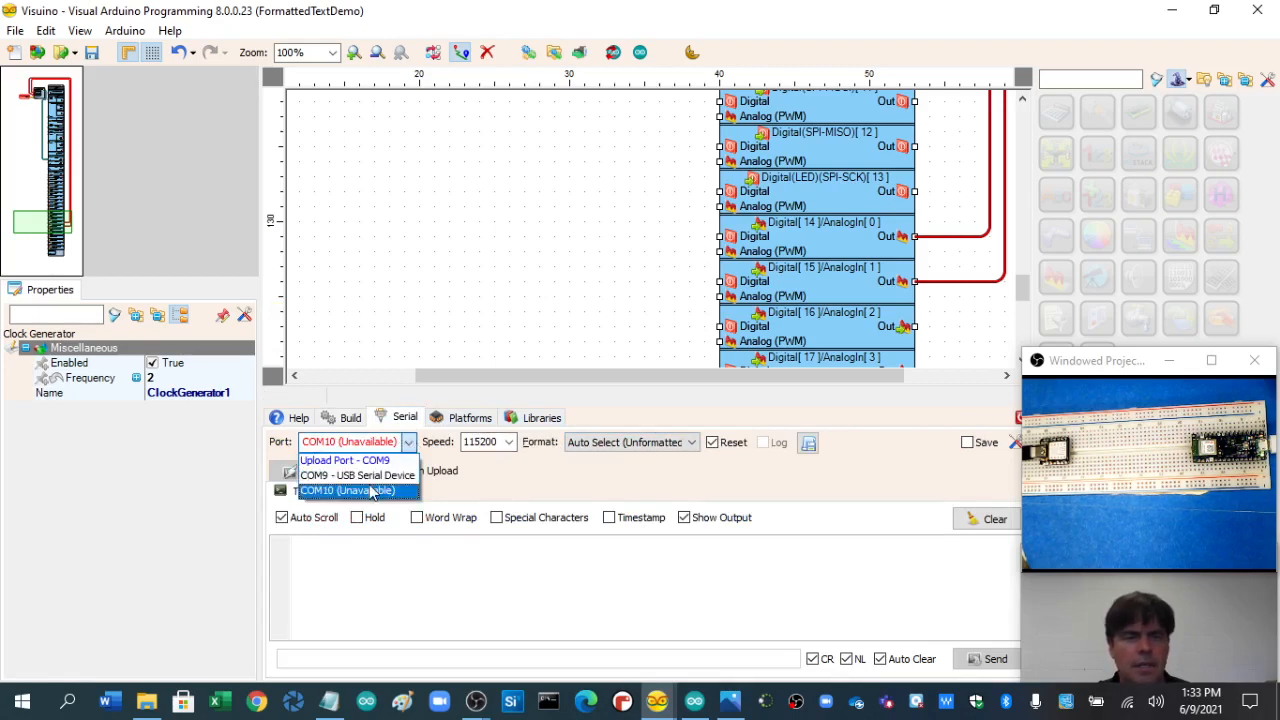
{"action": "left_click", "coordinate": [344, 490]}
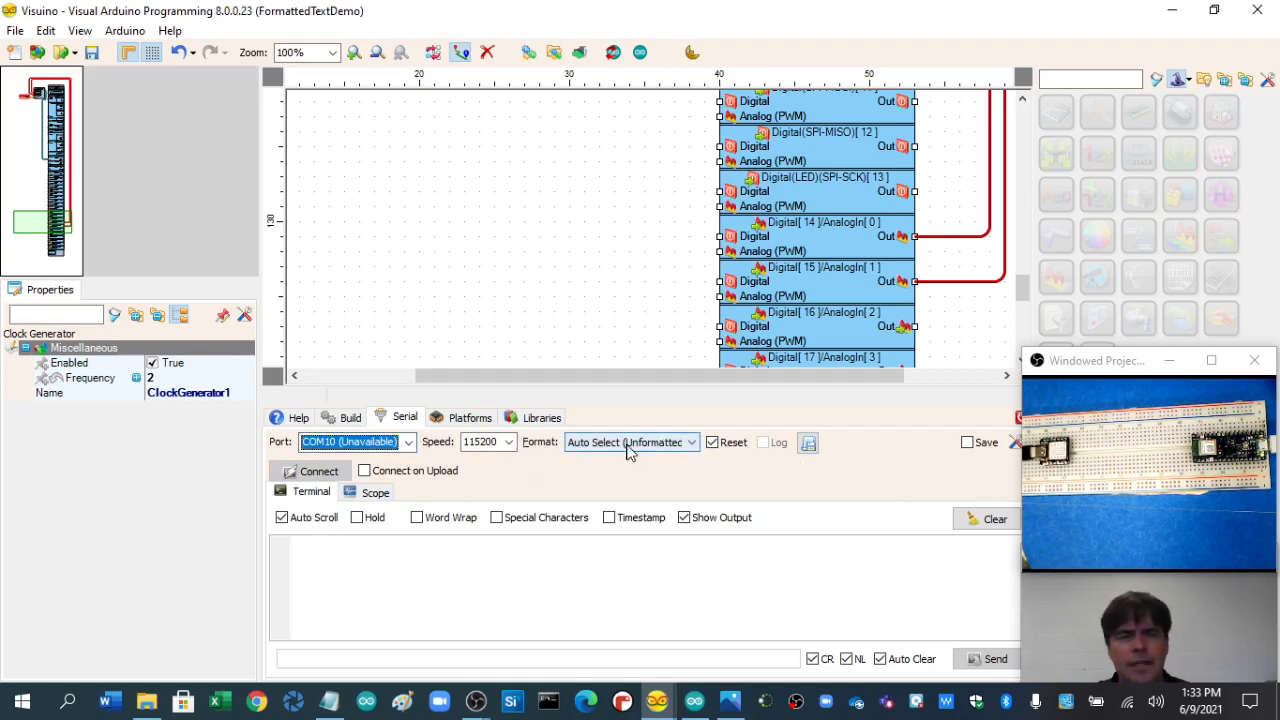
{"action": "left_click", "coordinate": [348, 418]}
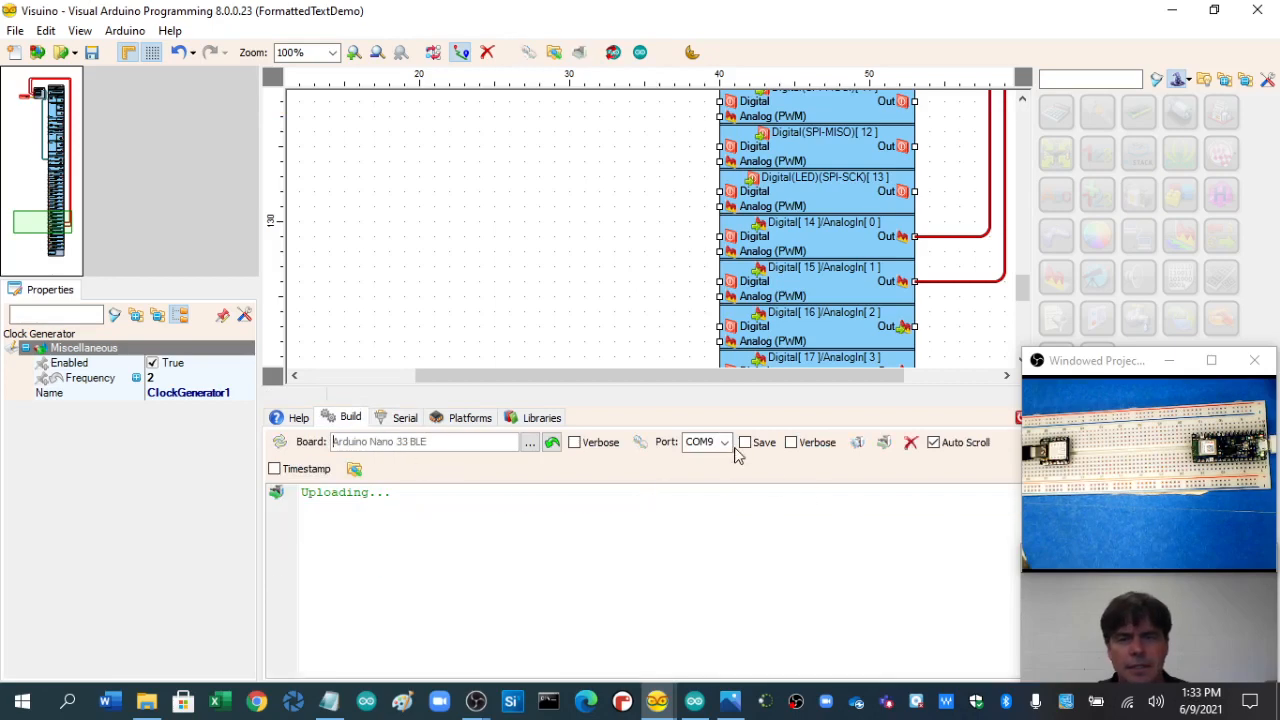
{"action": "left_click", "coordinate": [724, 442]}
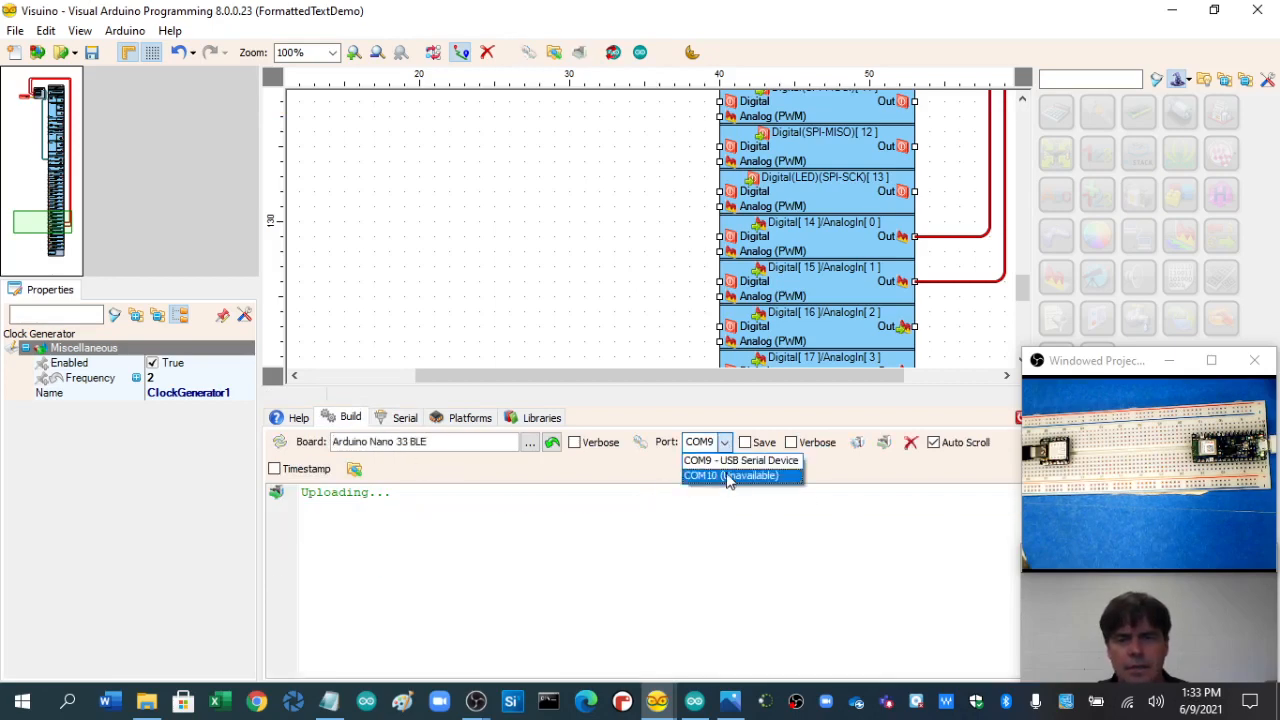
{"action": "left_click", "coordinate": [696, 460]}
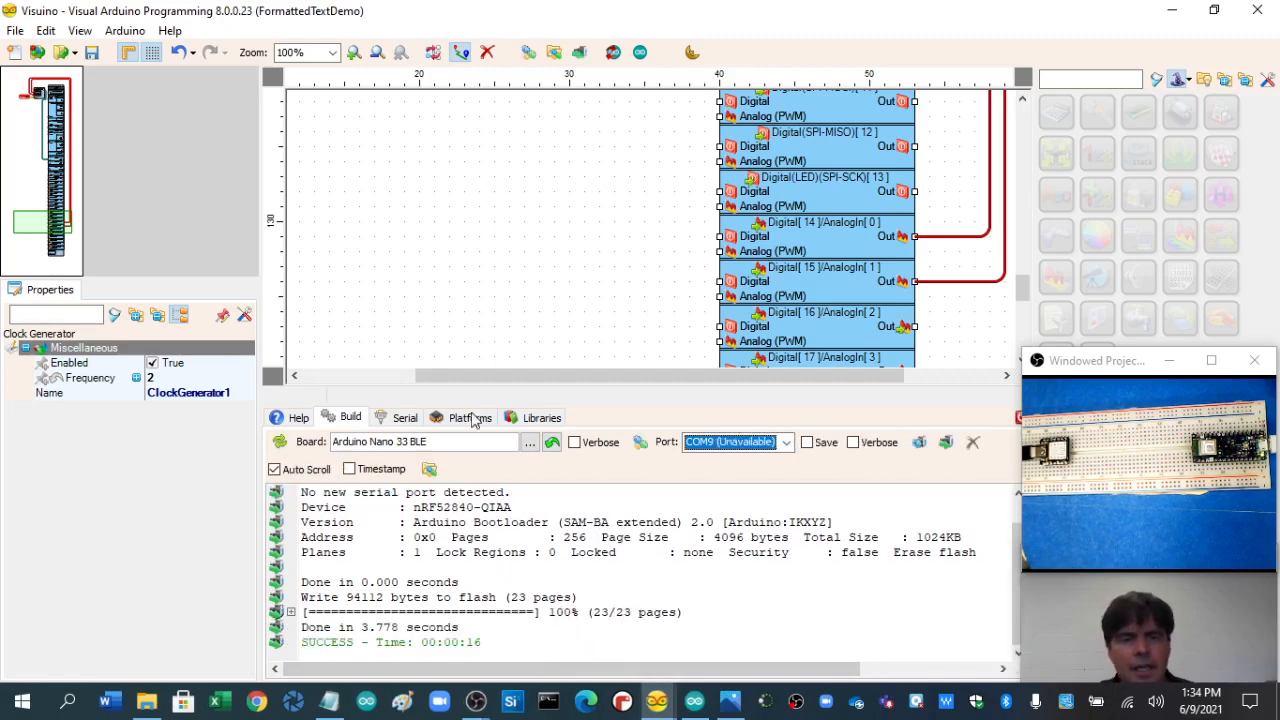
Step: Connect over serial on COM10 - USB Serial Device so Analog Input1 and Input2 readings stream in
{"action": "left_click", "coordinate": [404, 418]}
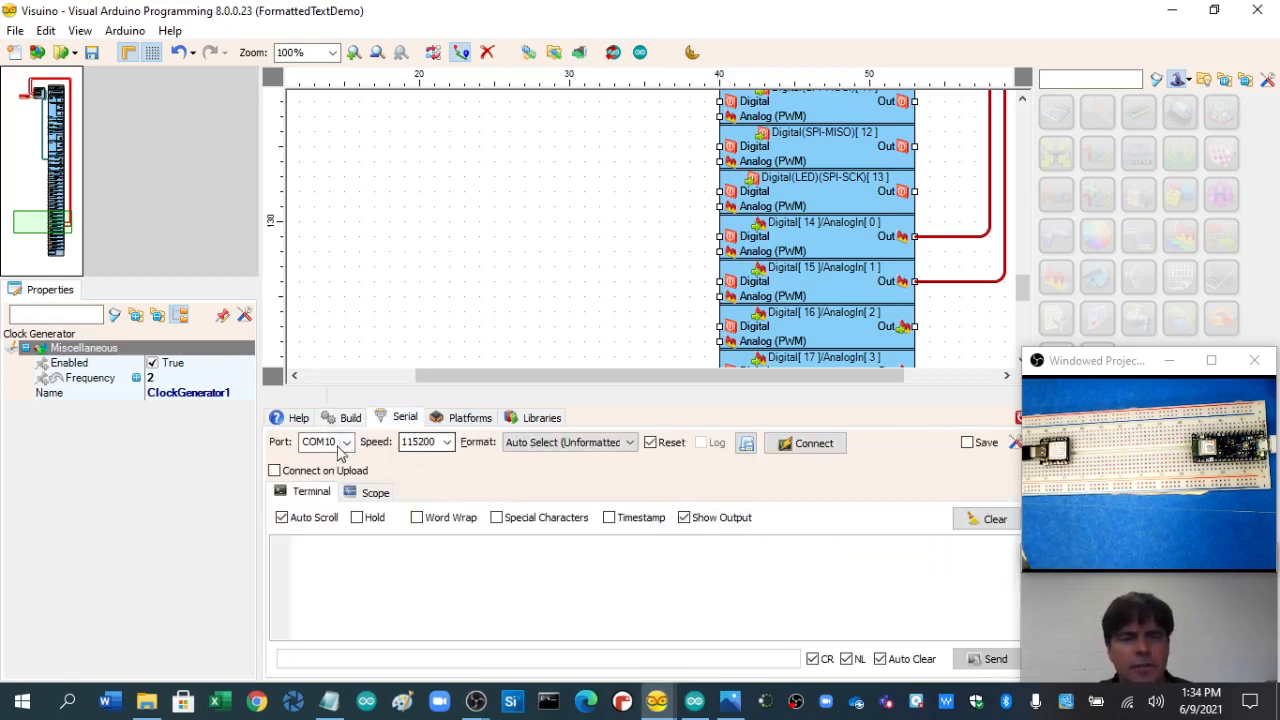
{"action": "left_click", "coordinate": [346, 442]}
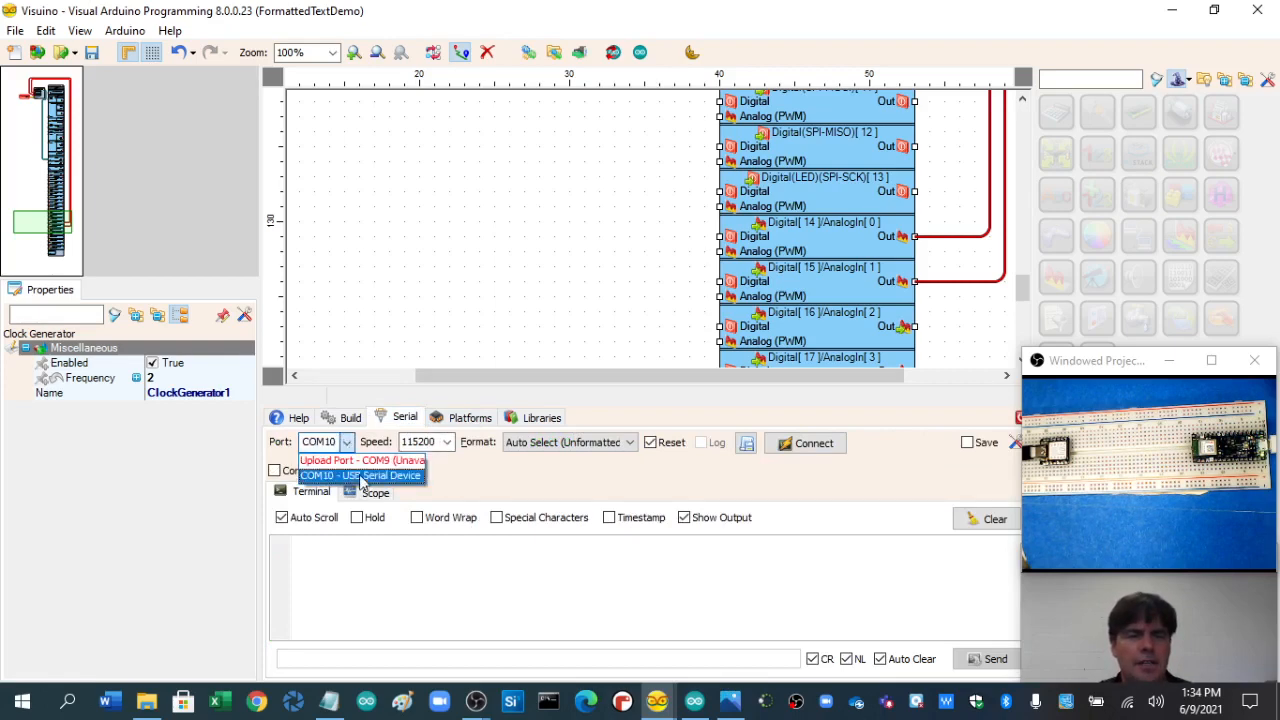
{"action": "left_click", "coordinate": [360, 476]}
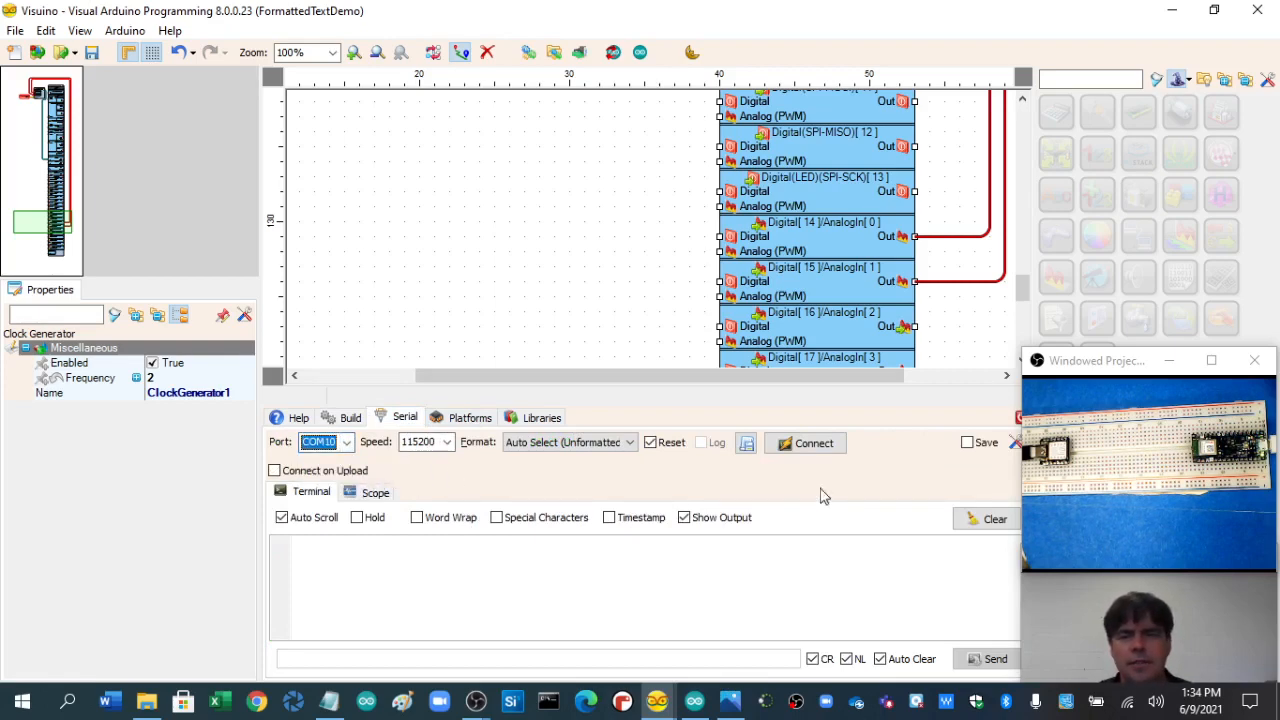
{"action": "left_click", "coordinate": [804, 444]}
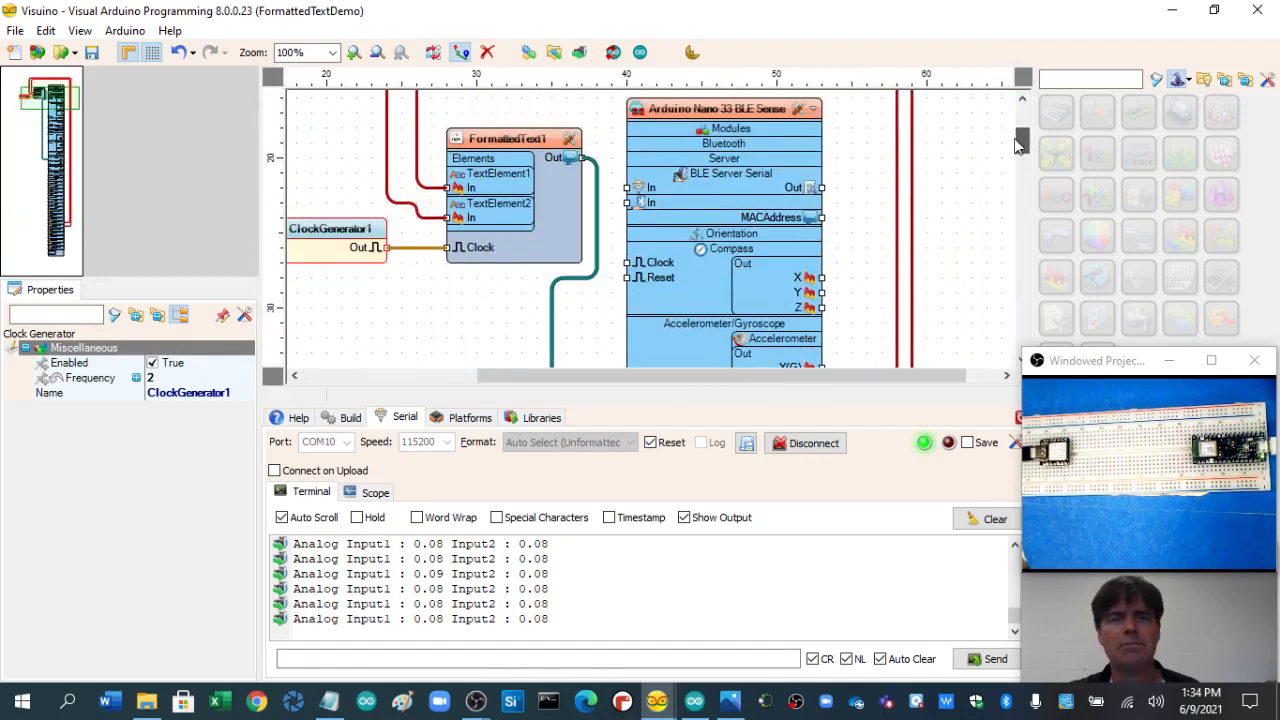
{"action": "mouse_move", "coordinate": [1096, 152]}
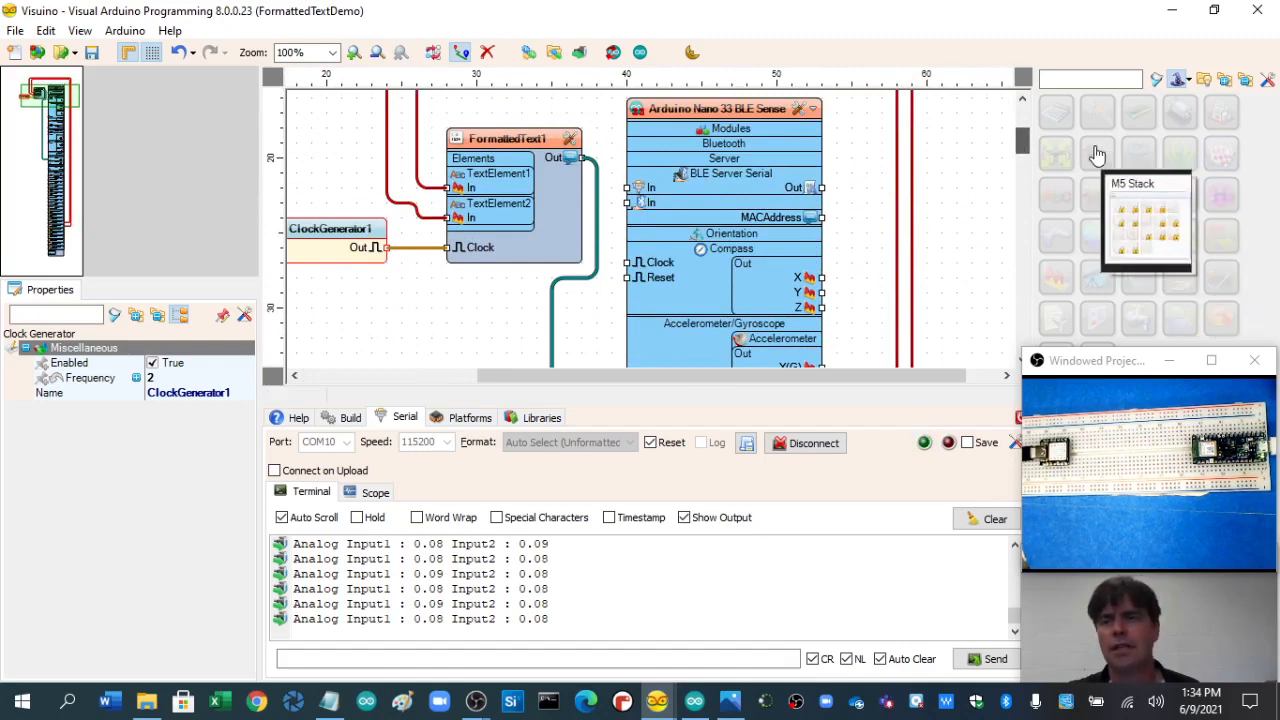
{"action": "mouse_move", "coordinate": [1110, 224]}
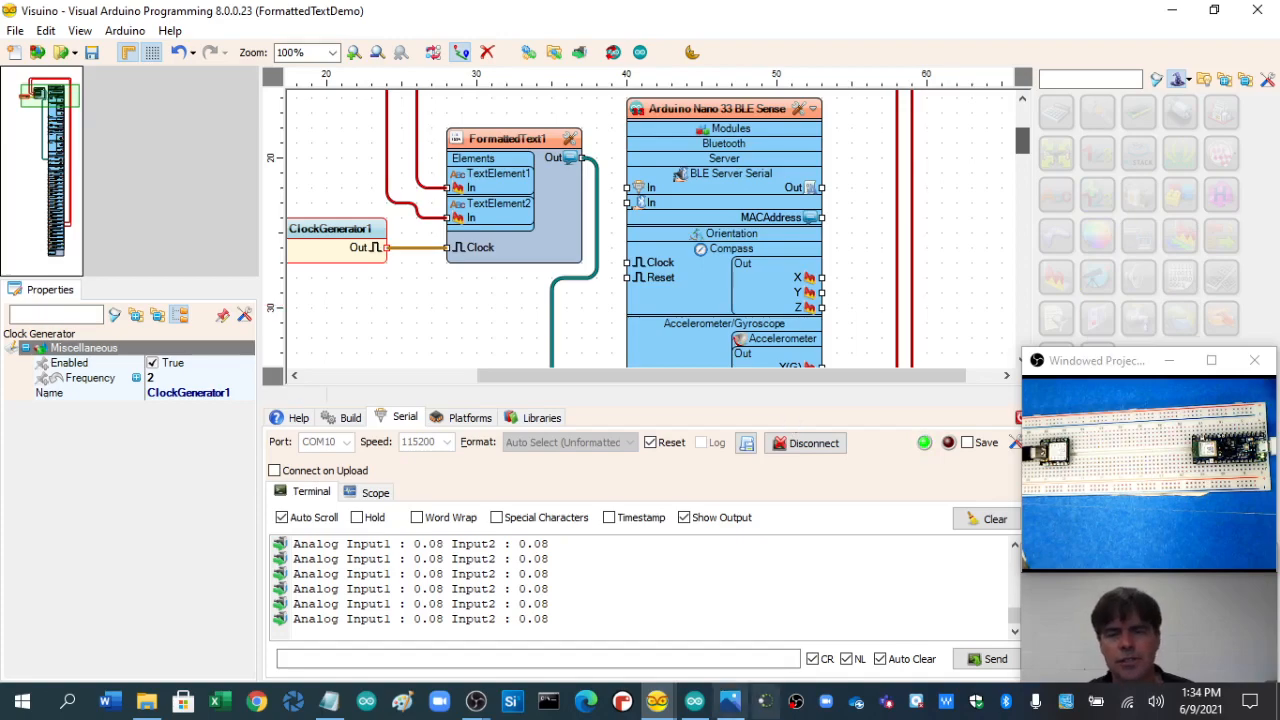
{"action": "mouse_move", "coordinate": [658, 700]}
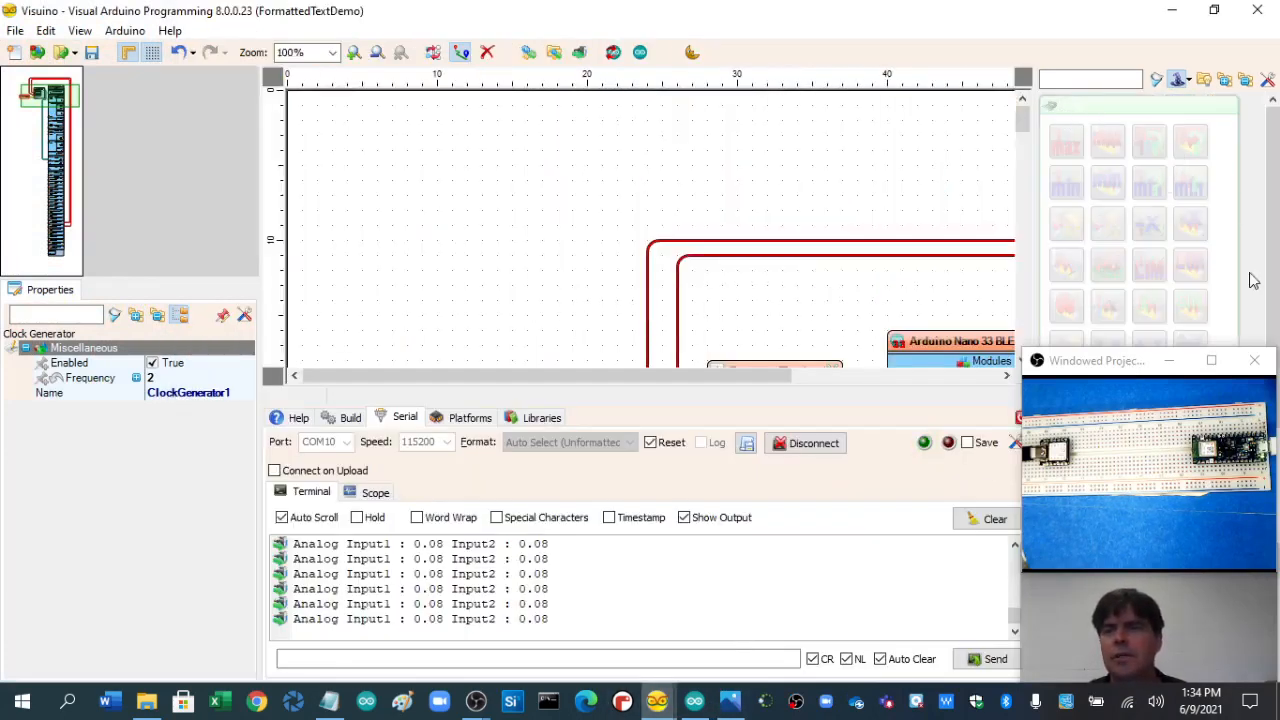
Step: Widen the component palette and expand it to show all categories like Integer, Memory and M5 Stack
{"action": "left_click", "coordinate": [804, 444]}
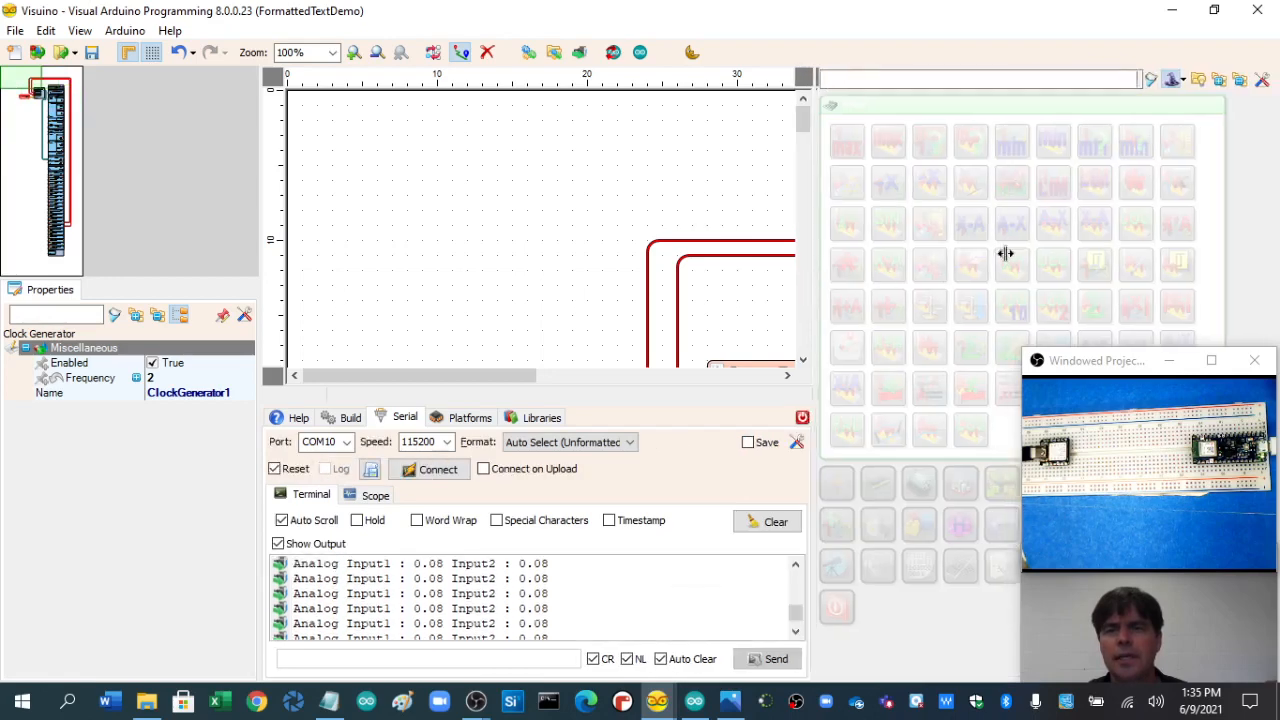
{"action": "mouse_move", "coordinate": [888, 184]}
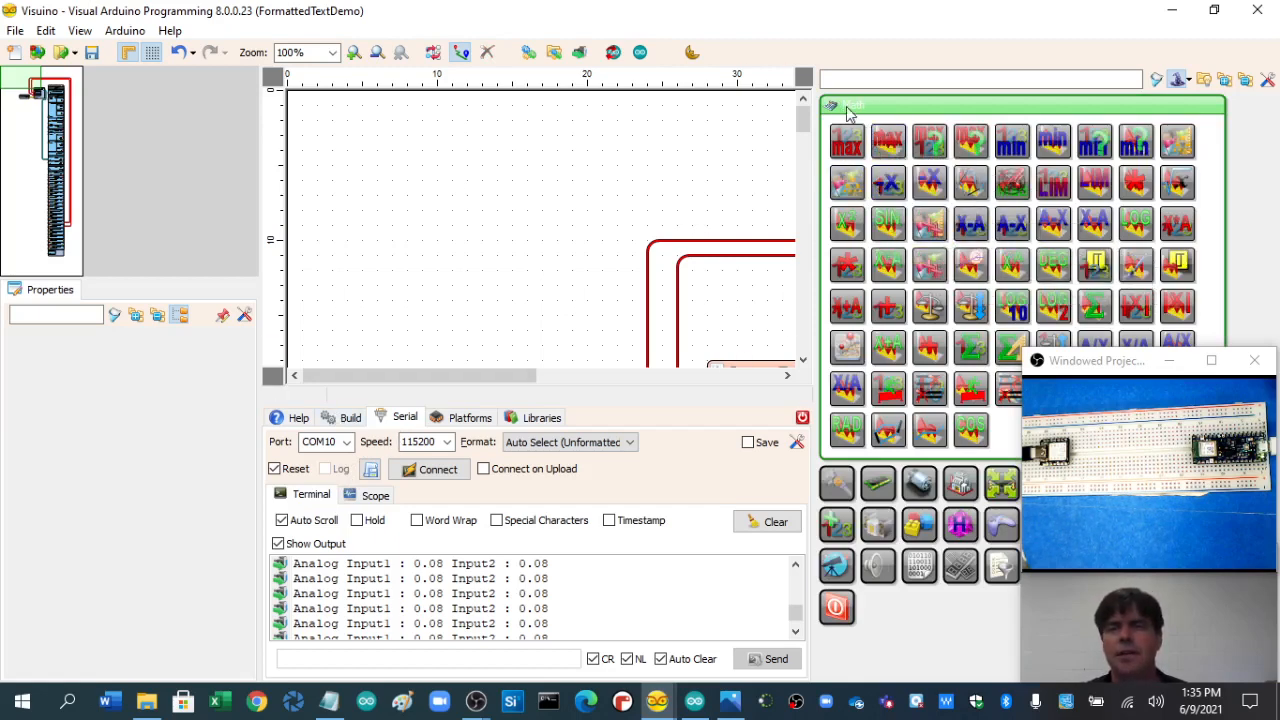
{"action": "left_click", "coordinate": [836, 112]}
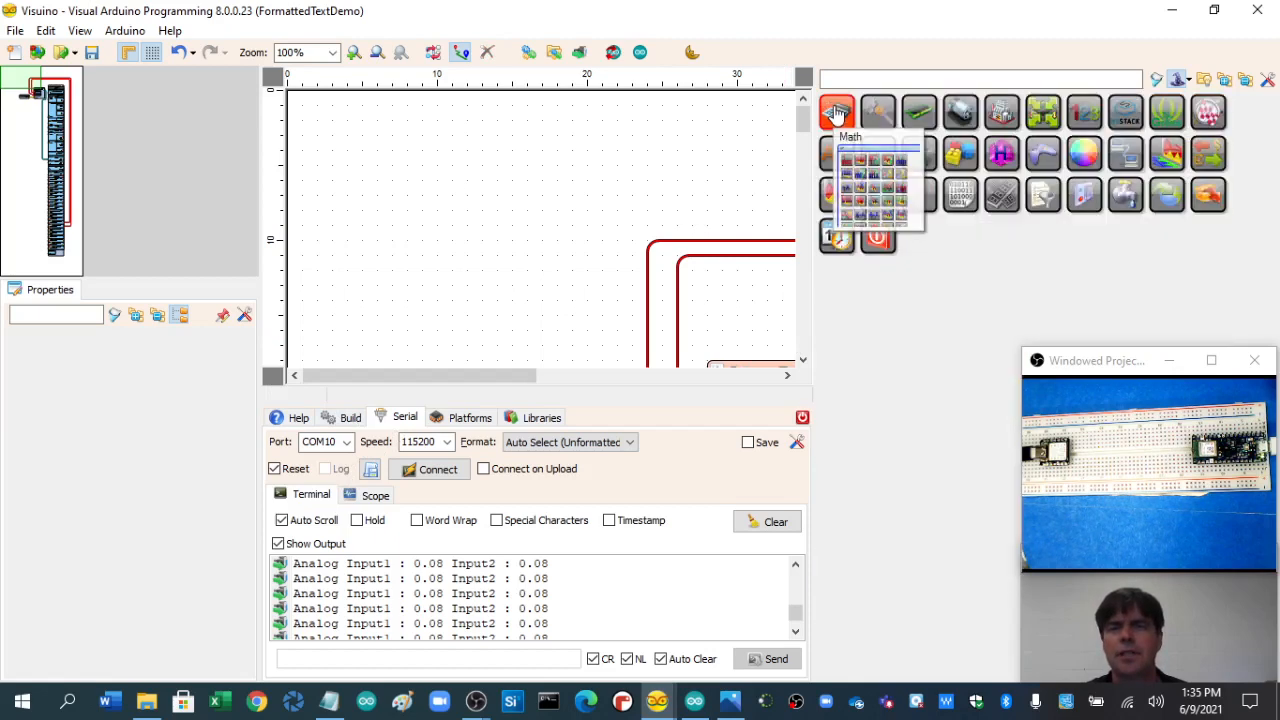
{"action": "left_click", "coordinate": [836, 112]}
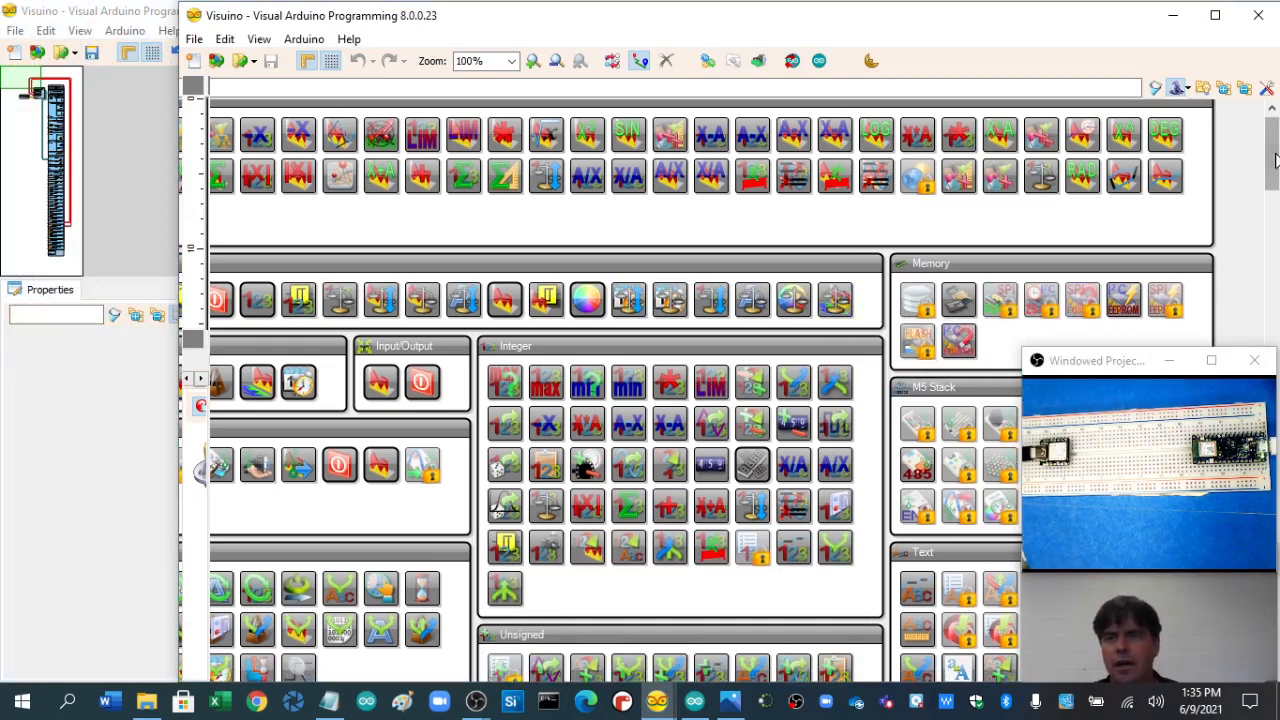
{"action": "scroll", "scroll_direction": "down", "scroll_amount": 3}
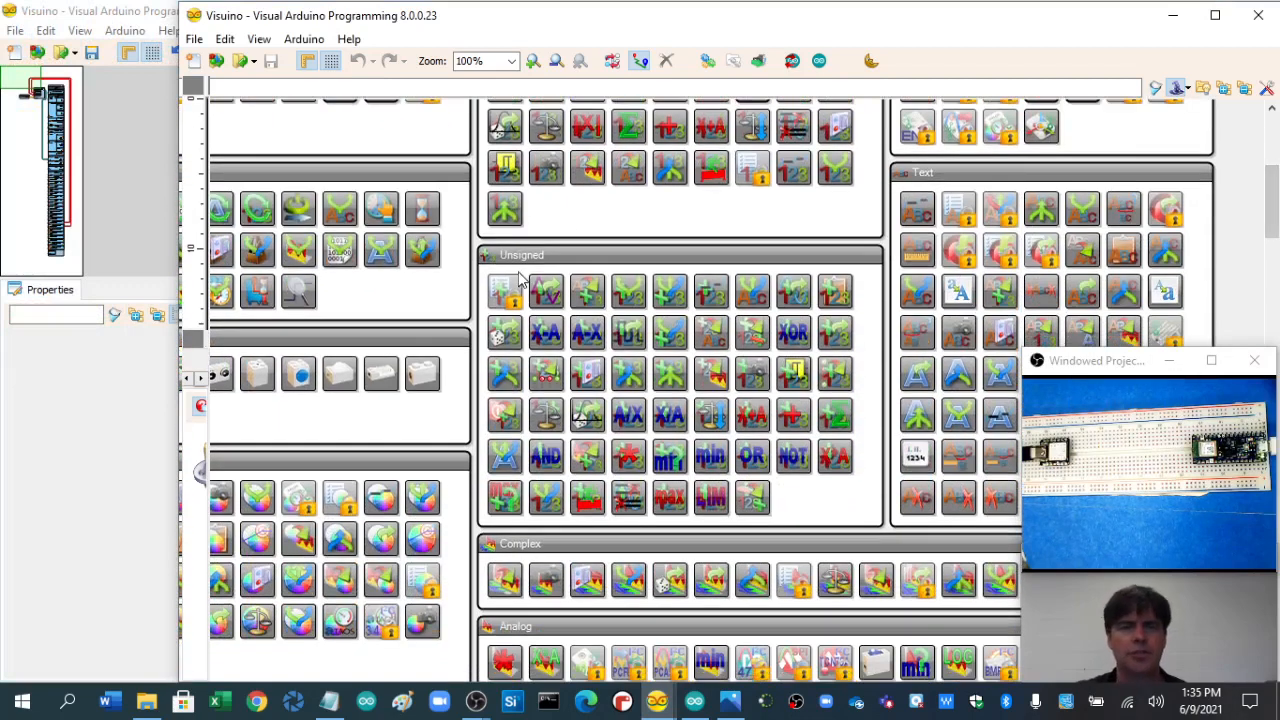
{"action": "mouse_move", "coordinate": [546, 332]}
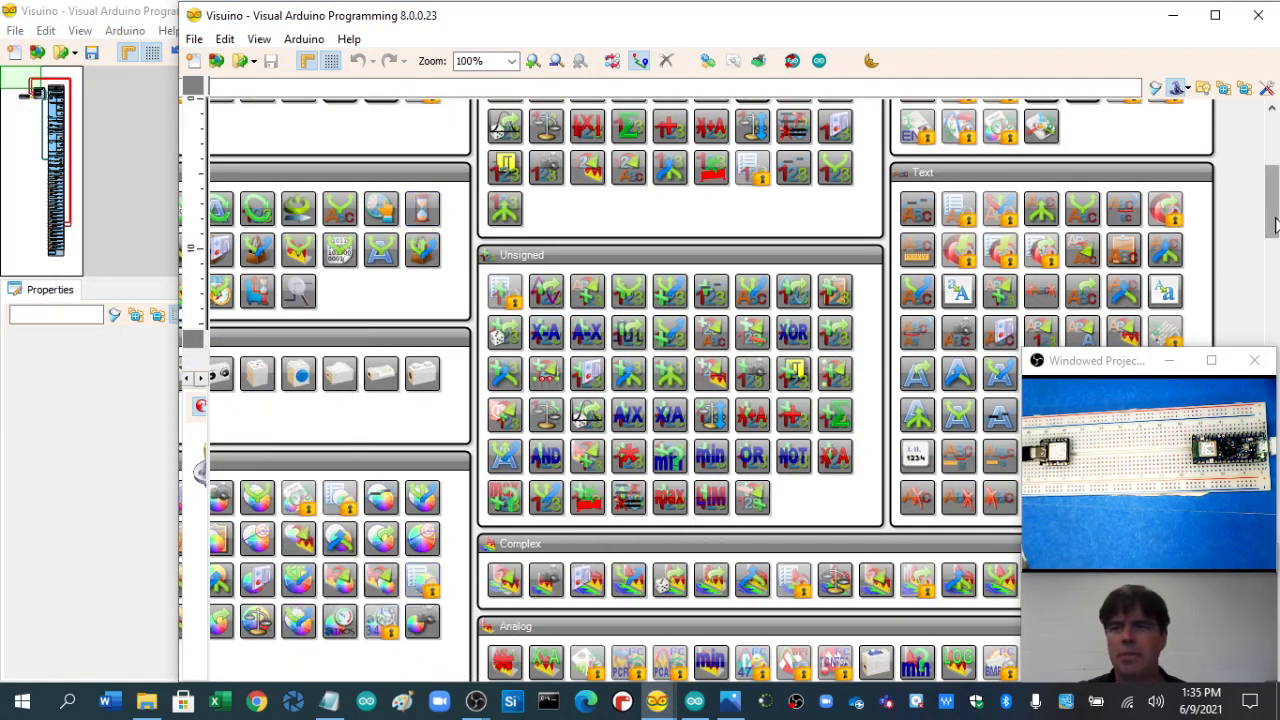
{"action": "scroll", "scroll_direction": "down", "scroll_amount": 3}
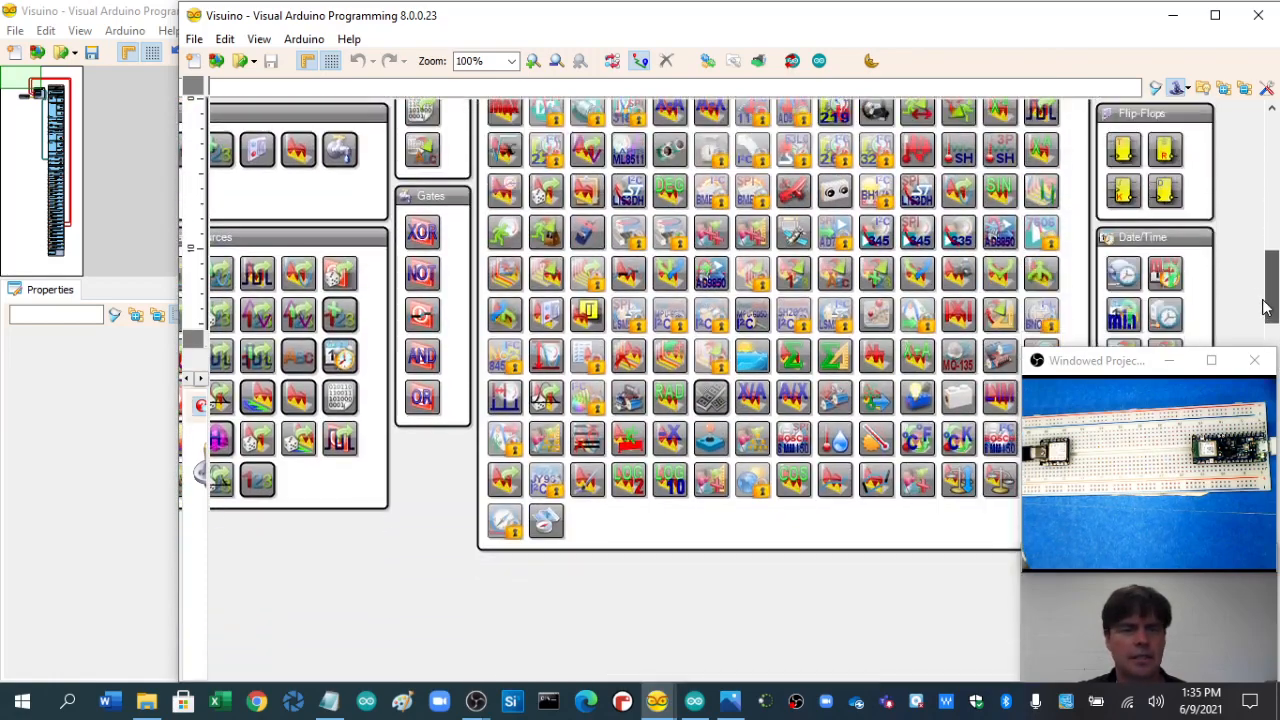
{"action": "mouse_move", "coordinate": [684, 304]}
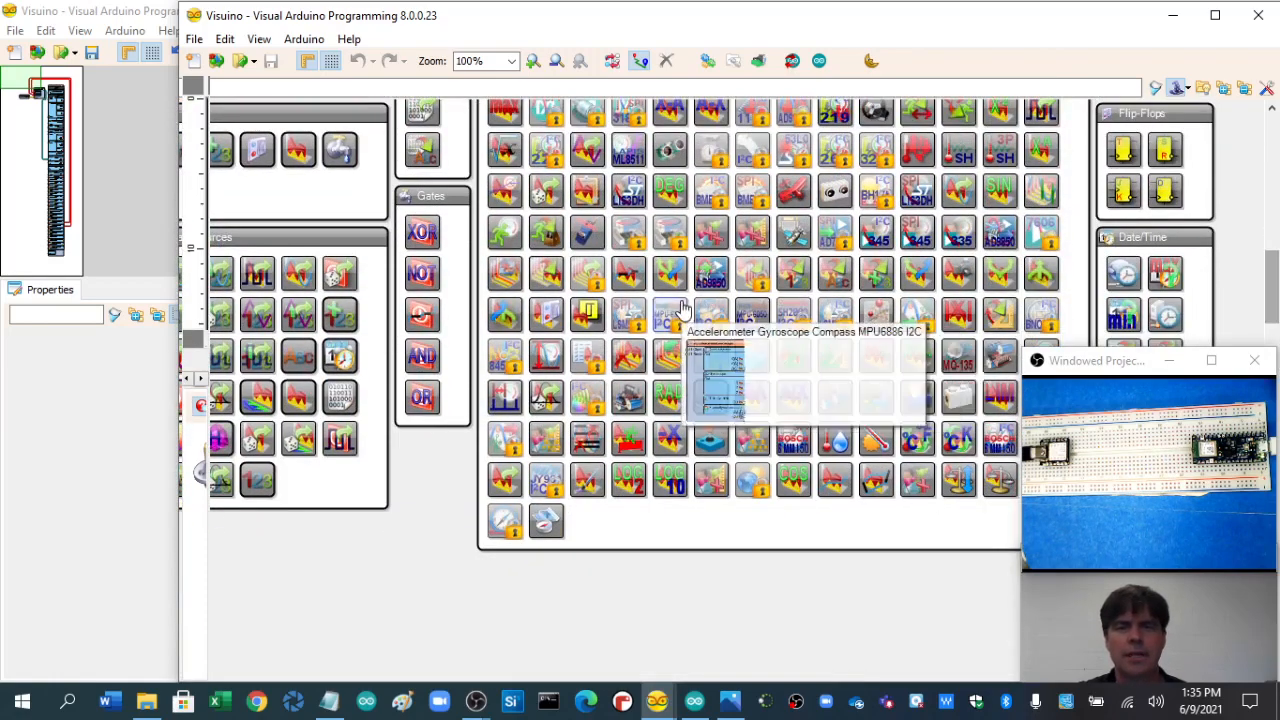
{"action": "mouse_move", "coordinate": [650, 244]}
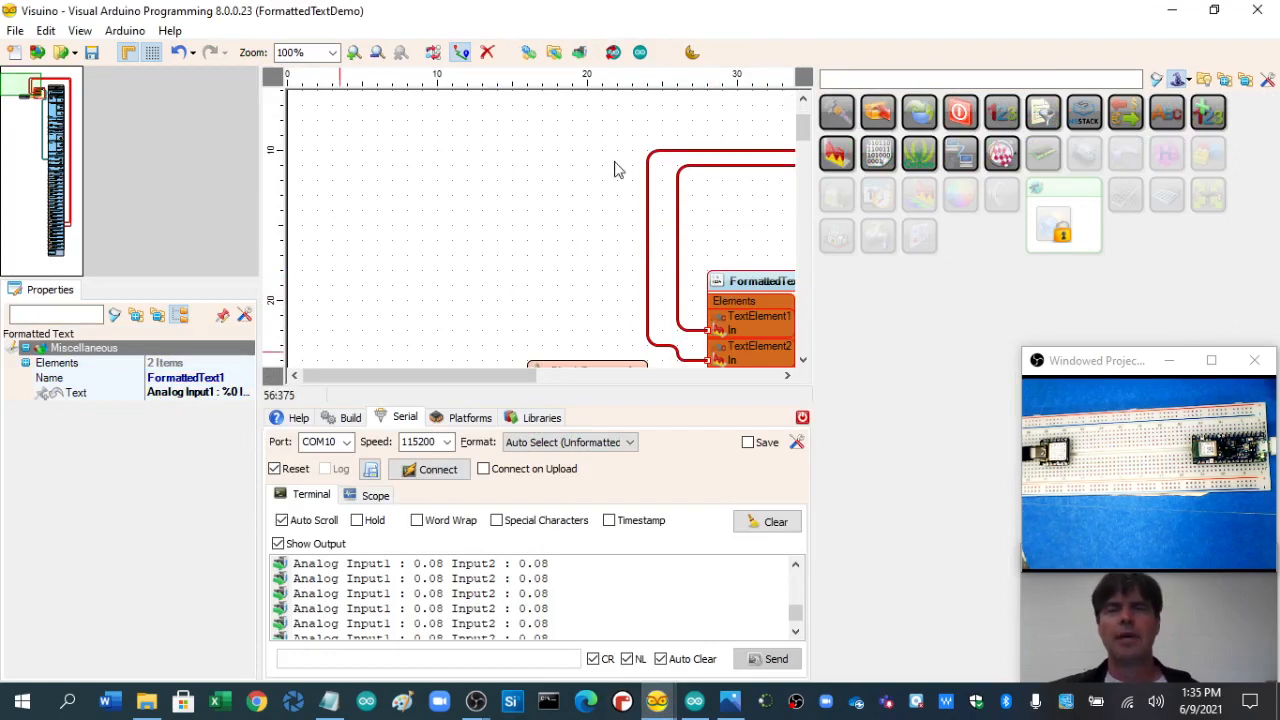
{"action": "mouse_move", "coordinate": [638, 210]}
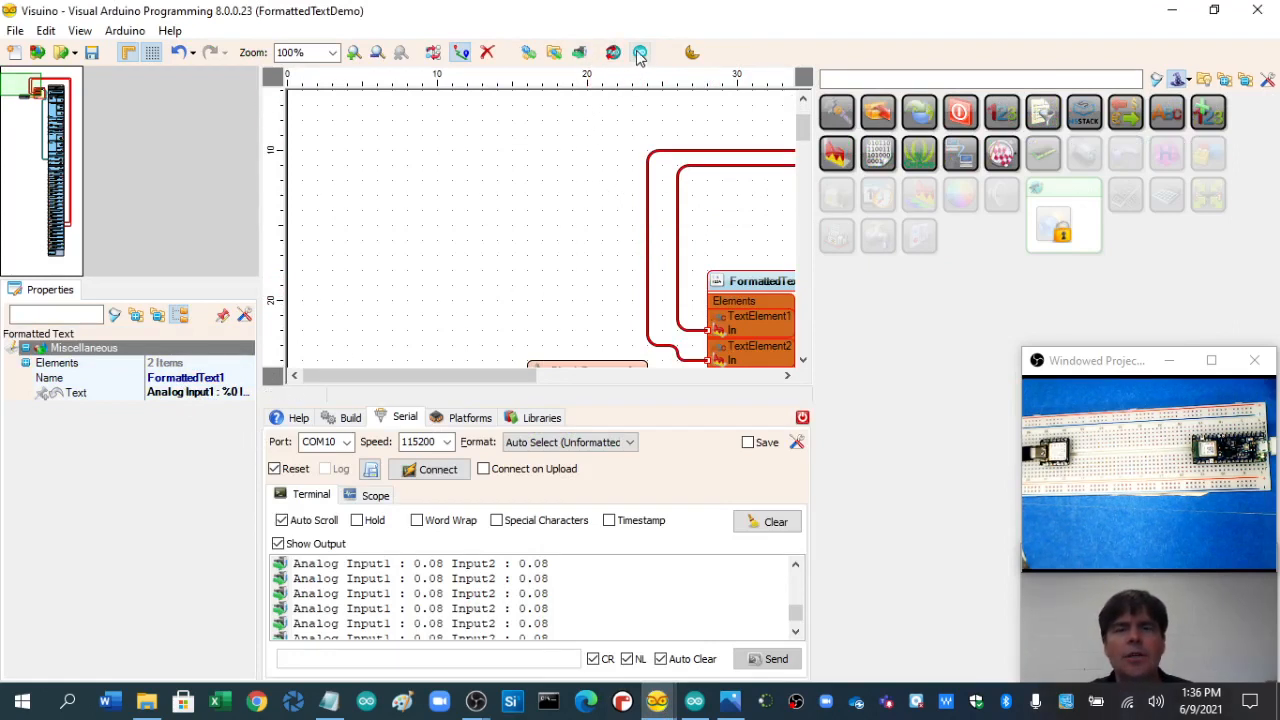
{"action": "mouse_move", "coordinate": [640, 52]}
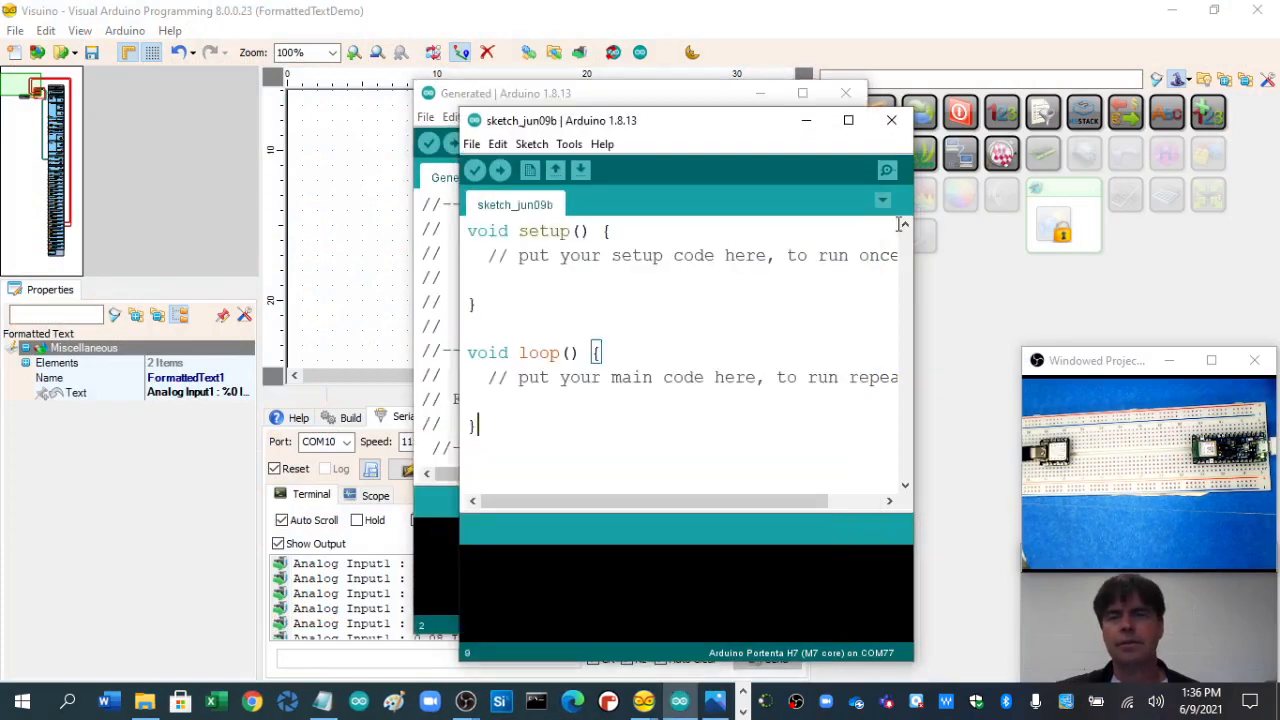
Step: Close the blank sketch_jun09b, maximize the Generated window and read its header and constants
{"action": "left_click", "coordinate": [892, 120]}
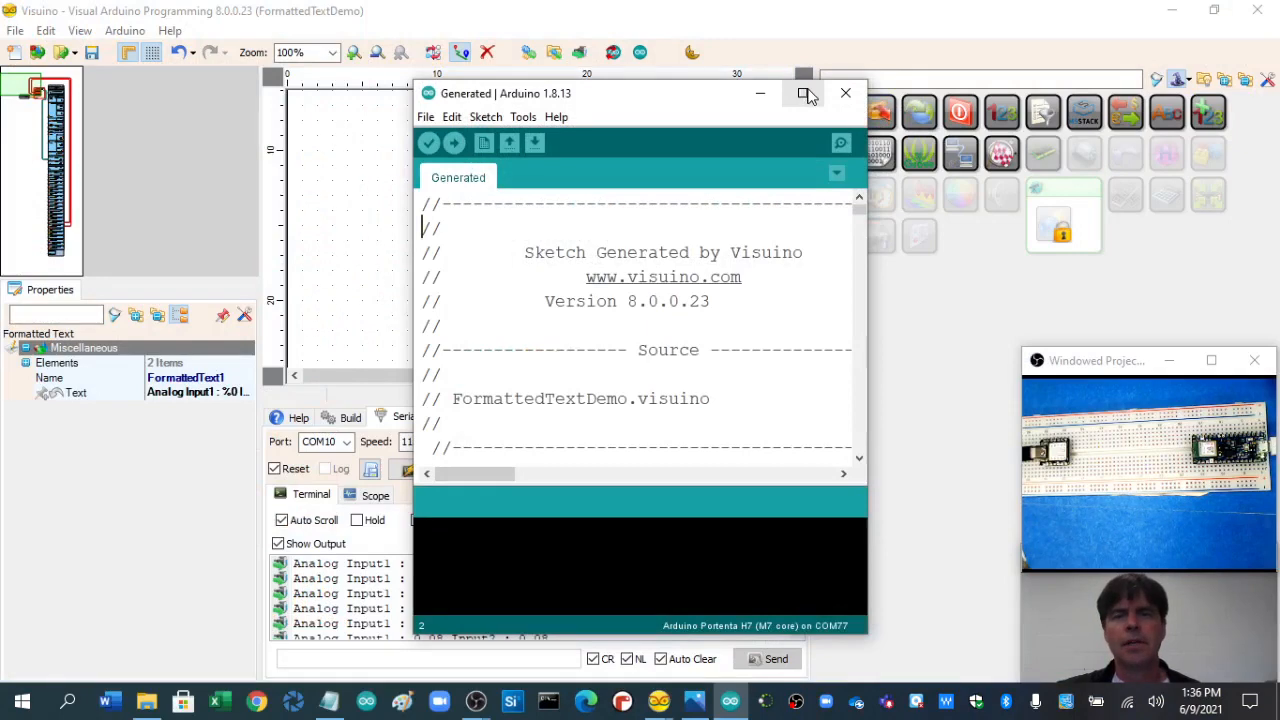
{"action": "left_click", "coordinate": [804, 94]}
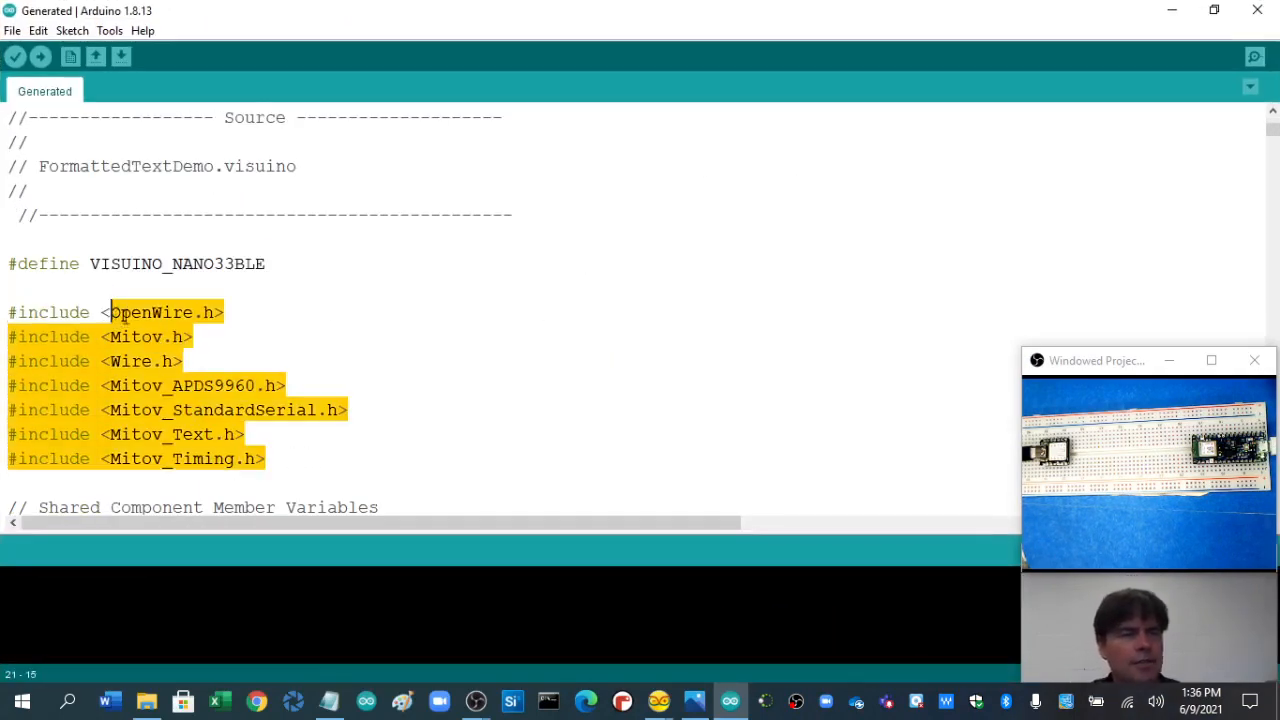
{"action": "scroll", "scroll_direction": "down", "scroll_amount": 3}
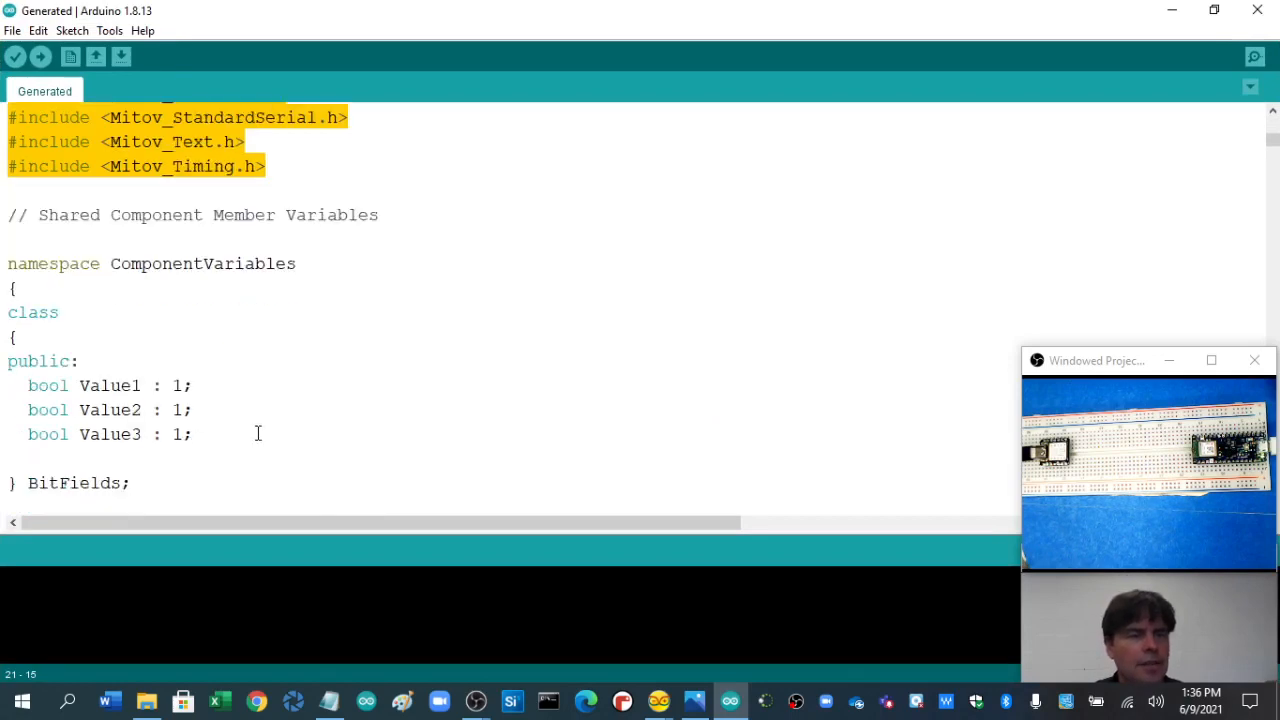
{"action": "scroll", "scroll_direction": "down", "scroll_amount": 3}
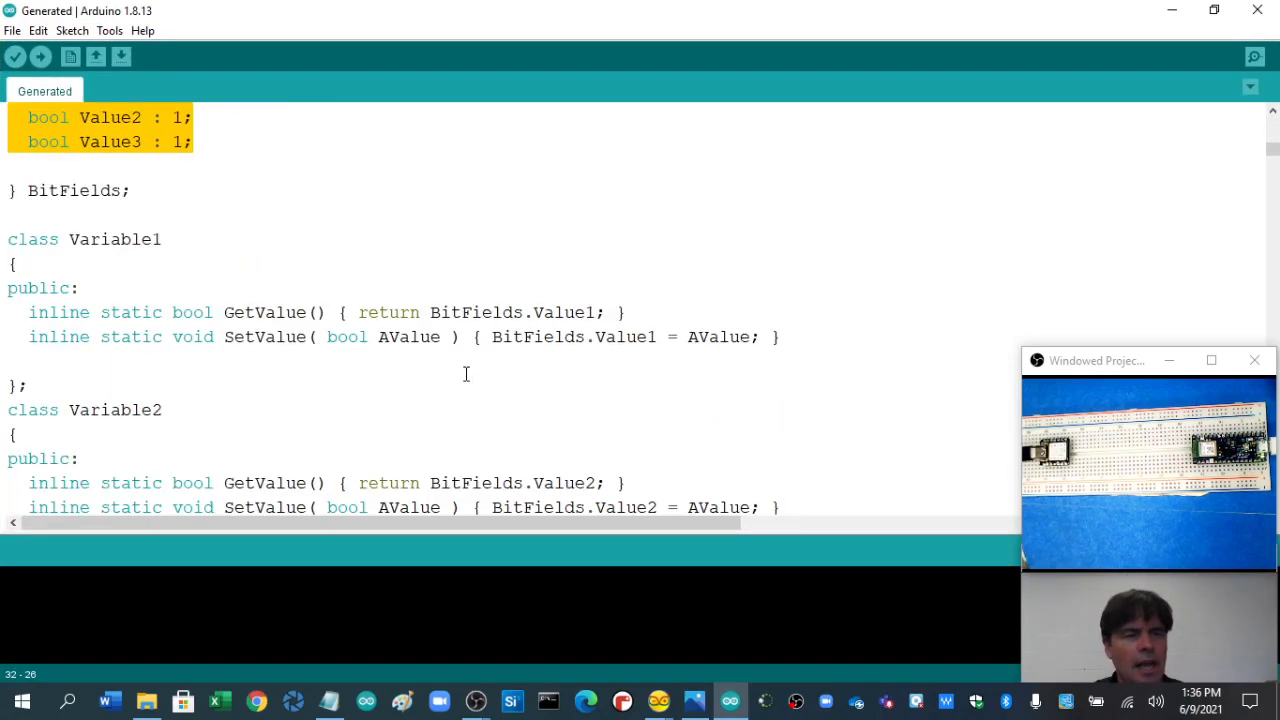
{"action": "scroll", "scroll_direction": "down", "scroll_amount": 3}
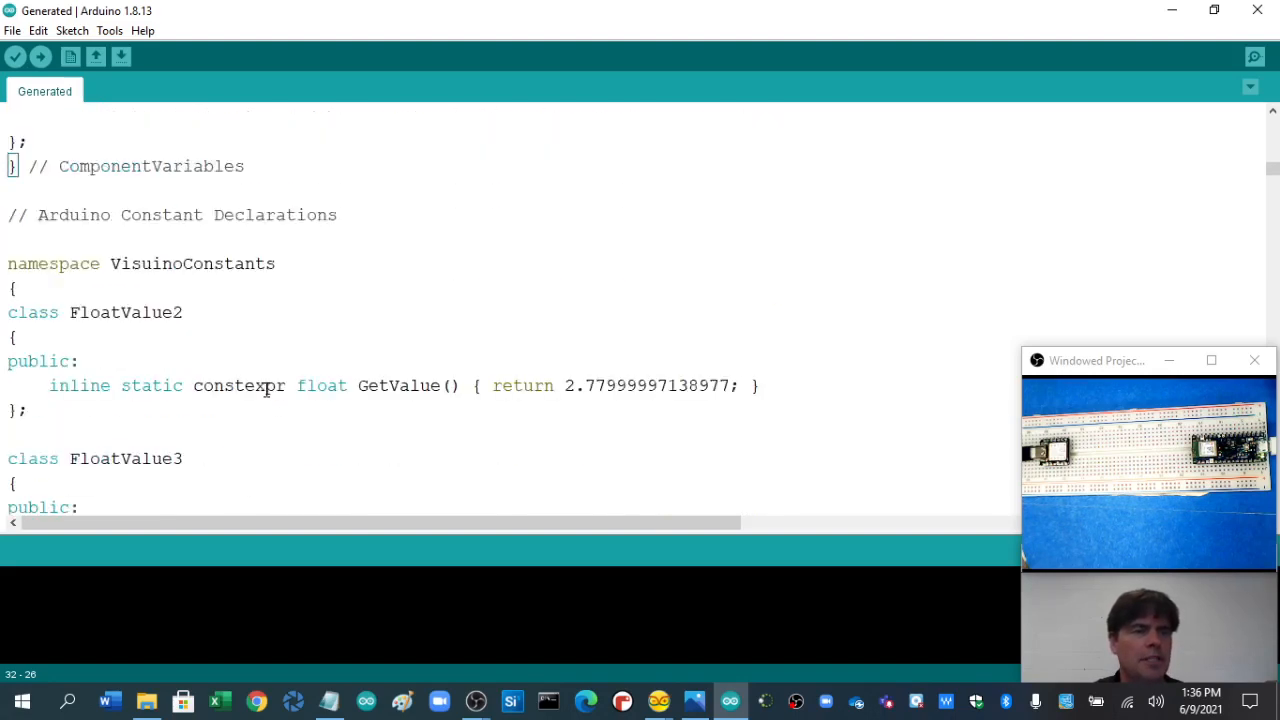
{"action": "scroll", "scroll_direction": "down", "scroll_amount": 3}
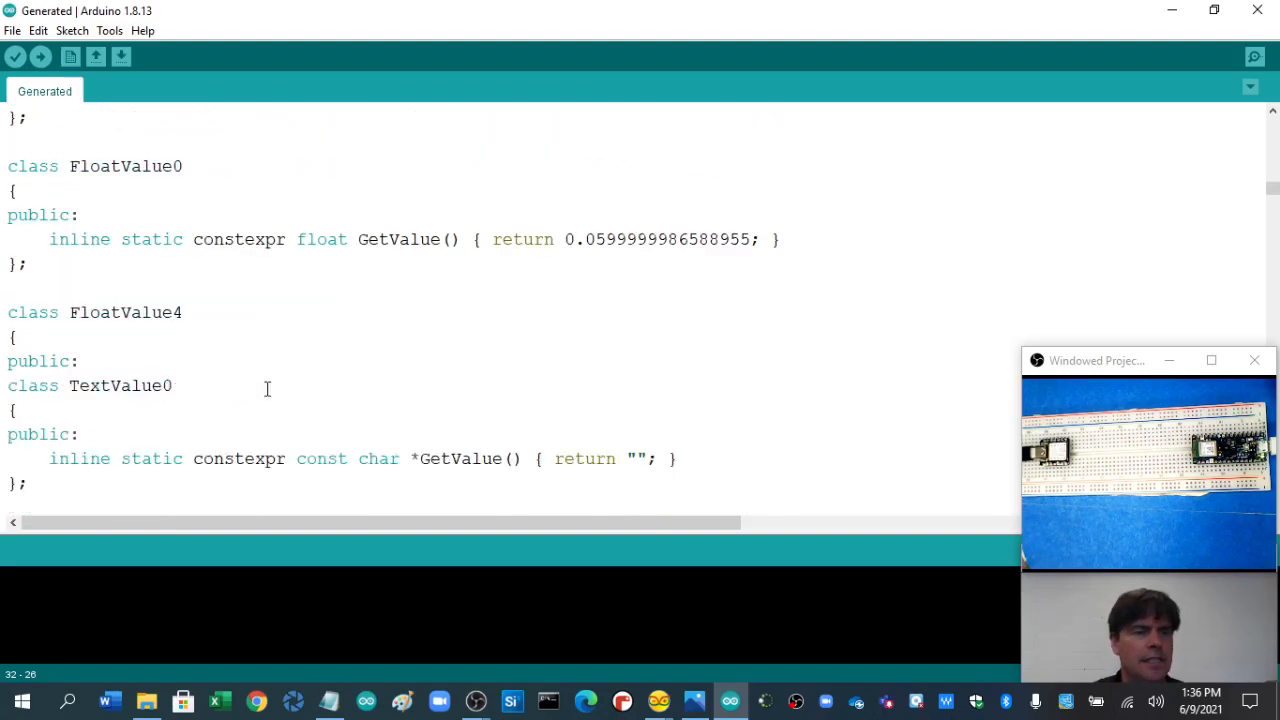
Step: Scroll on through the pin calls, call chains and component declarations of the generated code
{"action": "scroll", "scroll_direction": "down", "scroll_amount": 3}
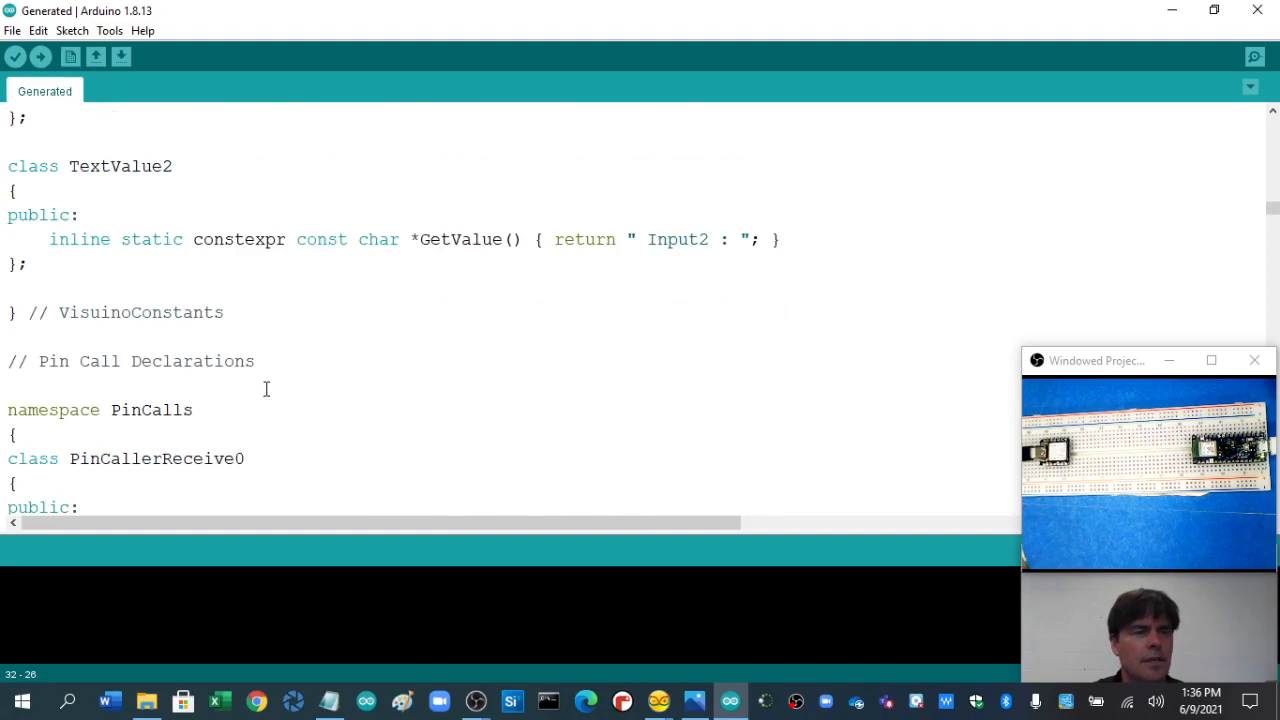
{"action": "scroll", "scroll_direction": "down", "scroll_amount": 3}
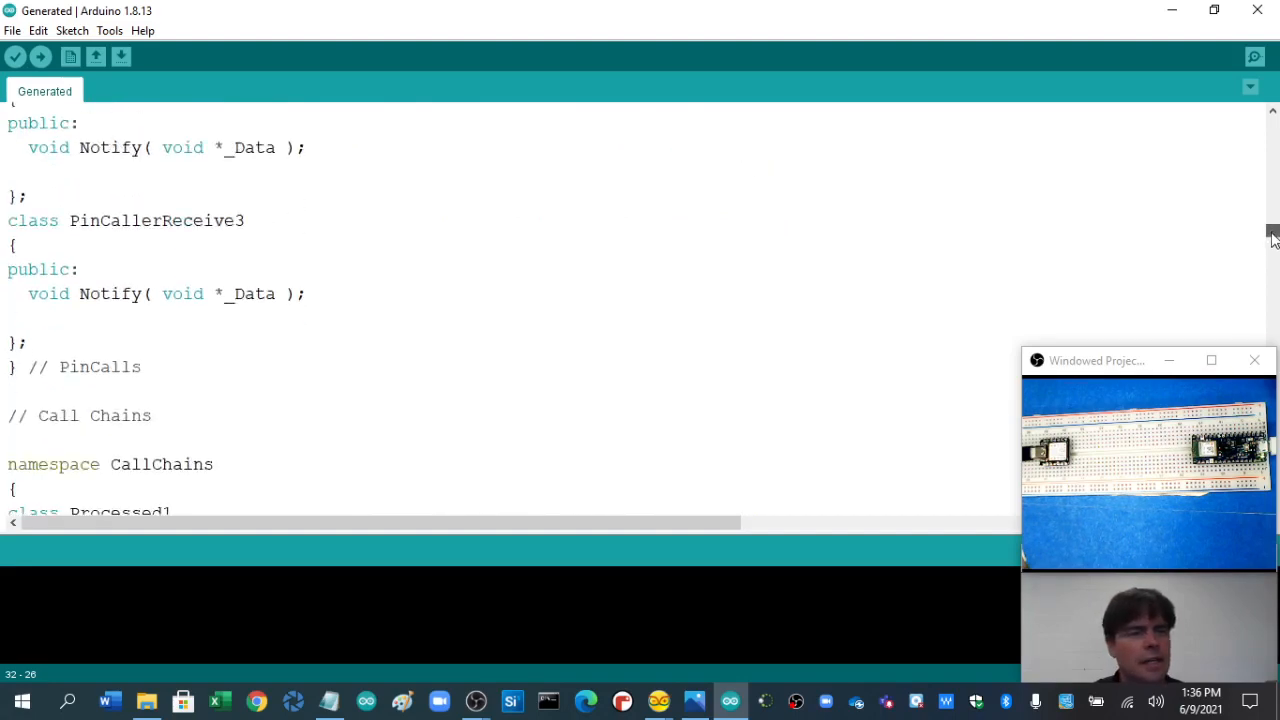
{"action": "scroll", "scroll_direction": "down", "scroll_amount": 3}
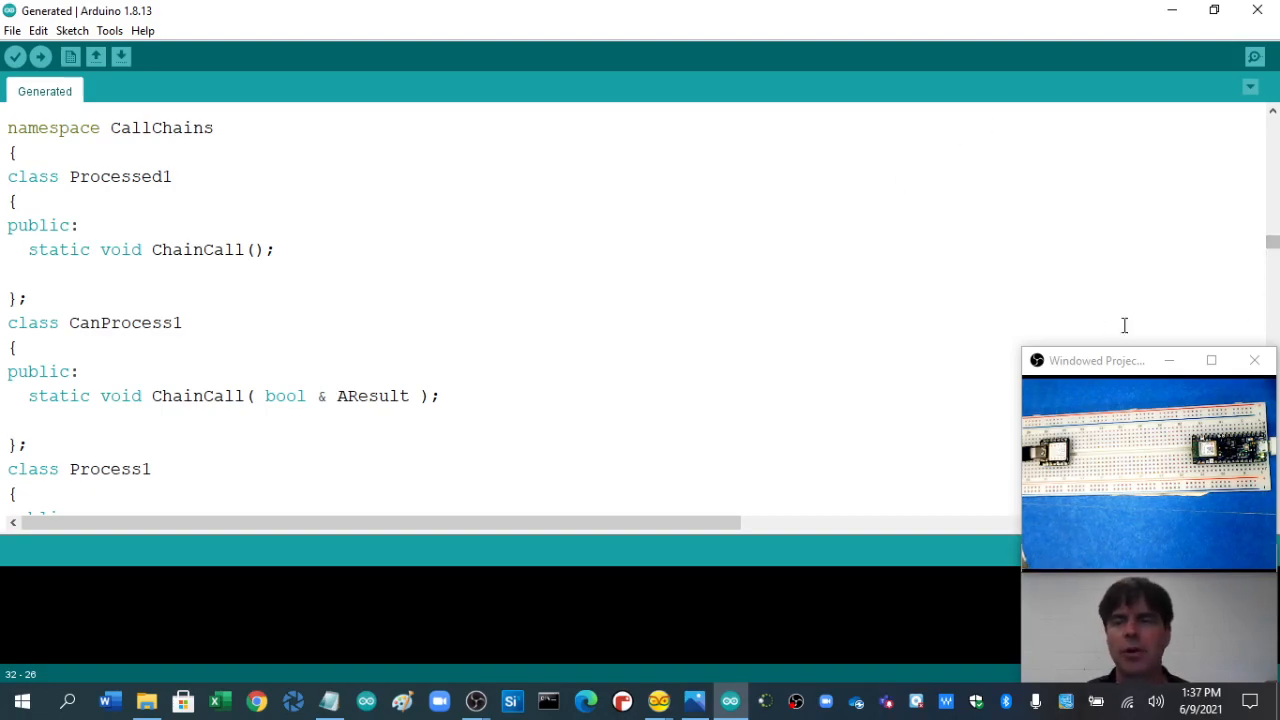
{"action": "scroll", "scroll_direction": "down", "scroll_amount": 3}
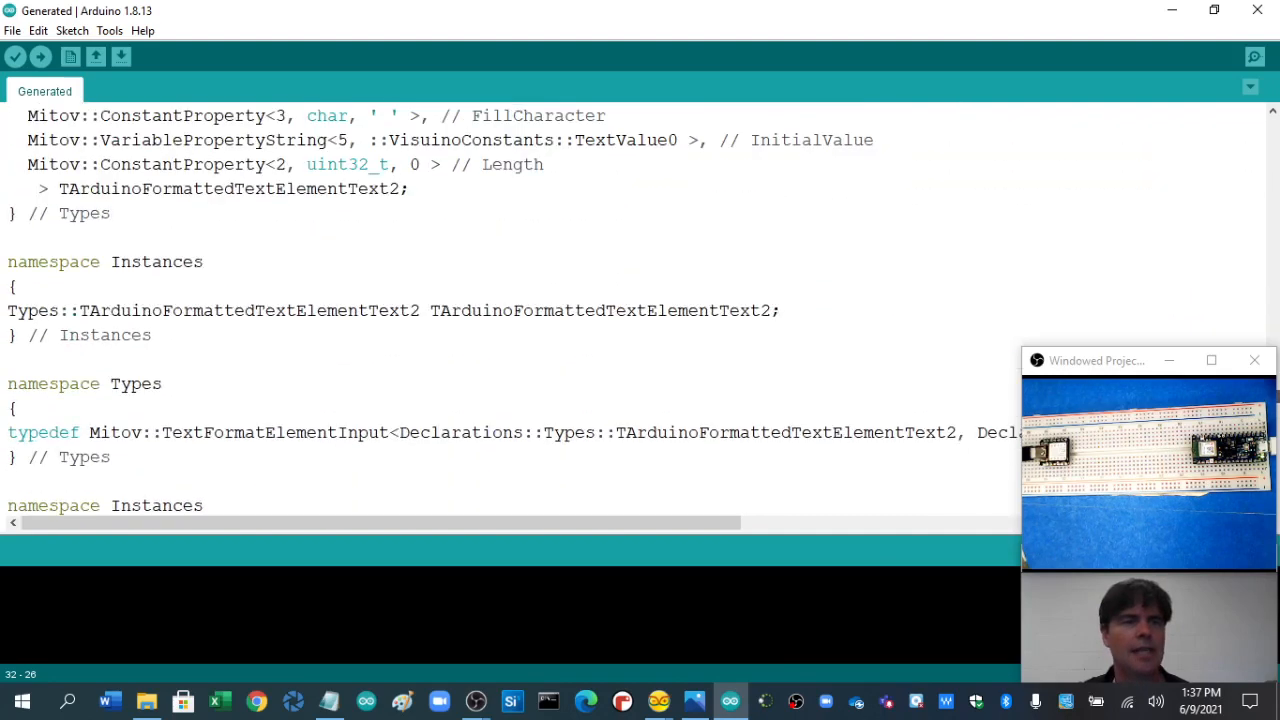
{"action": "scroll", "scroll_direction": "down", "scroll_amount": 3}
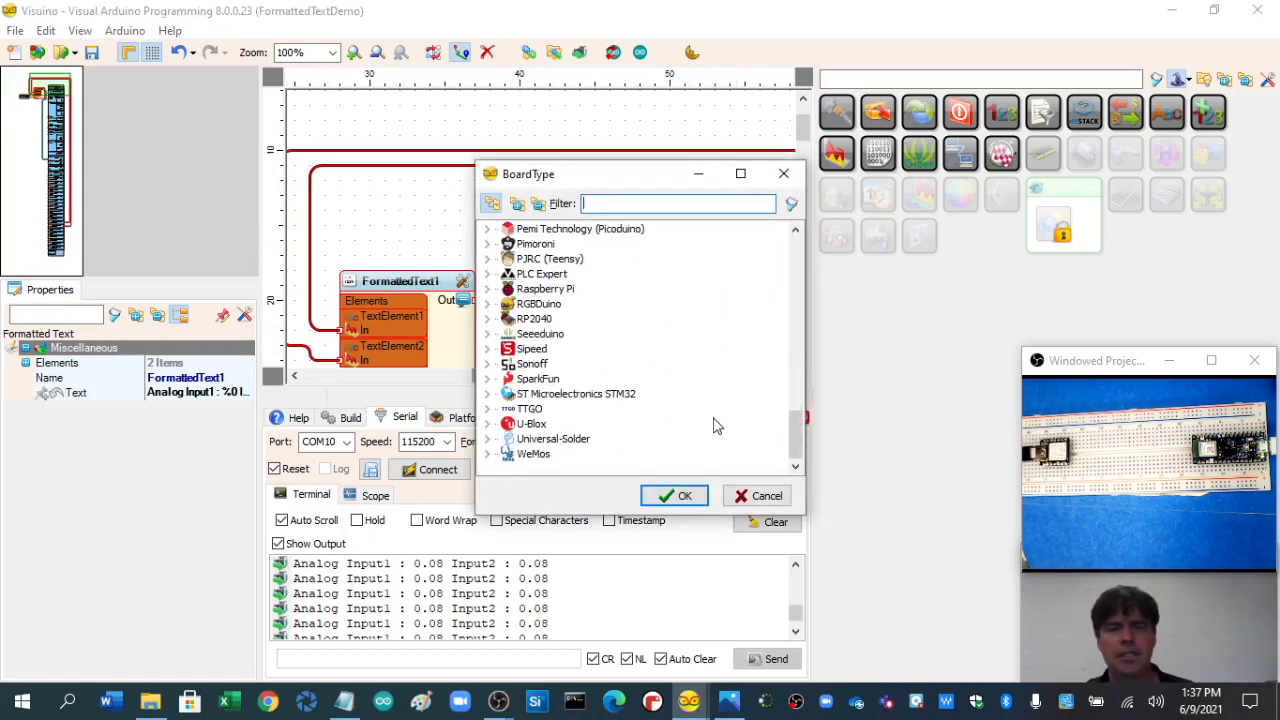
{"action": "mouse_move", "coordinate": [500, 336]}
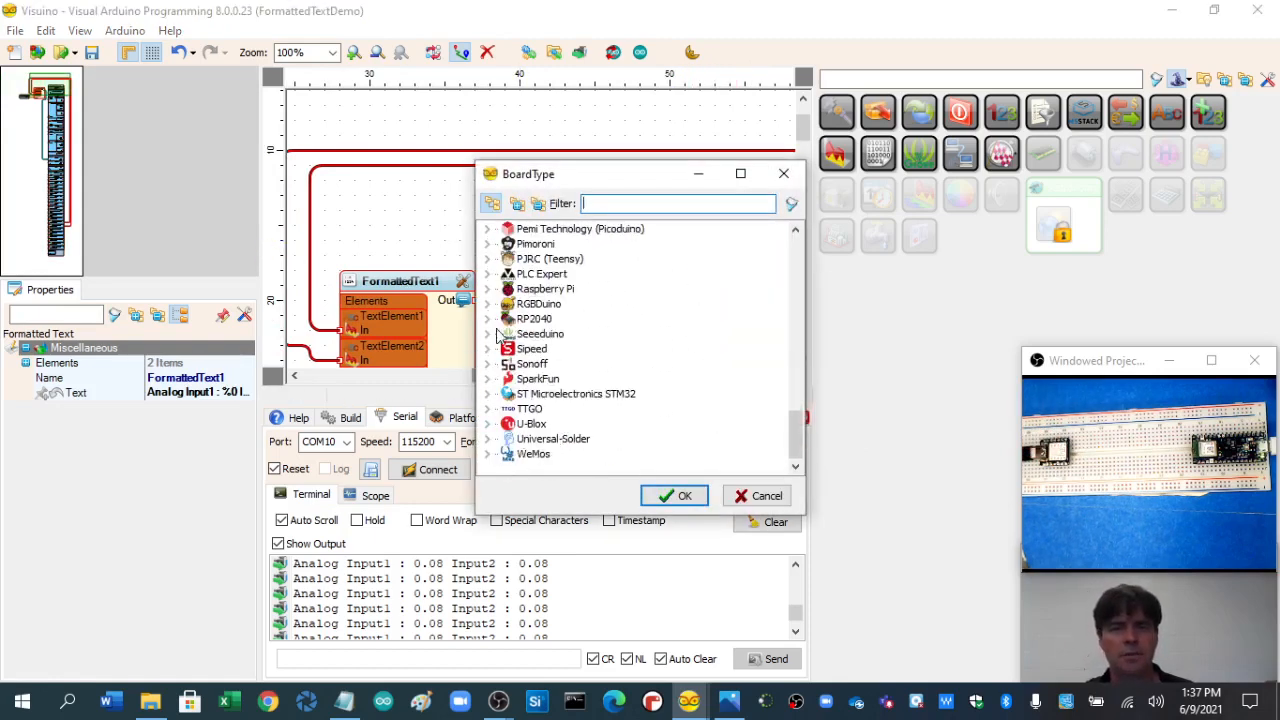
Step: Choose Seeeduino XIAO from the Seeeduino family as the project board
{"action": "left_click", "coordinate": [488, 332]}
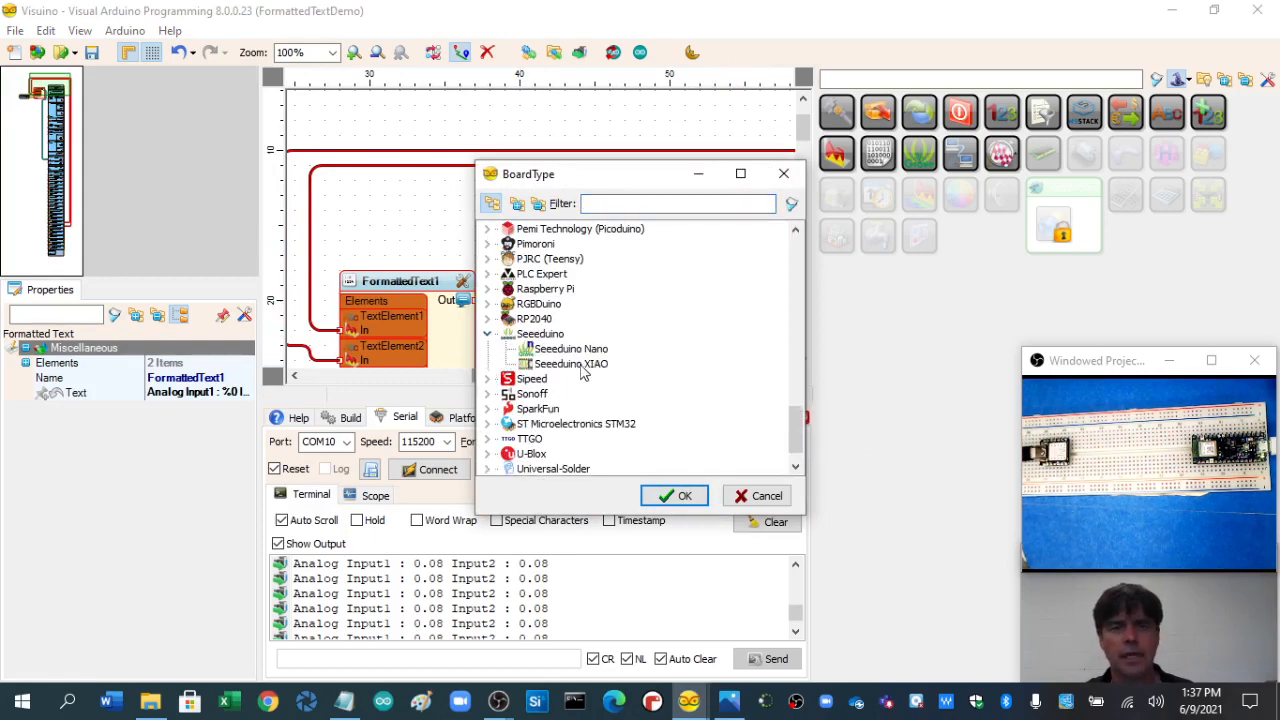
{"action": "left_click", "coordinate": [674, 496]}
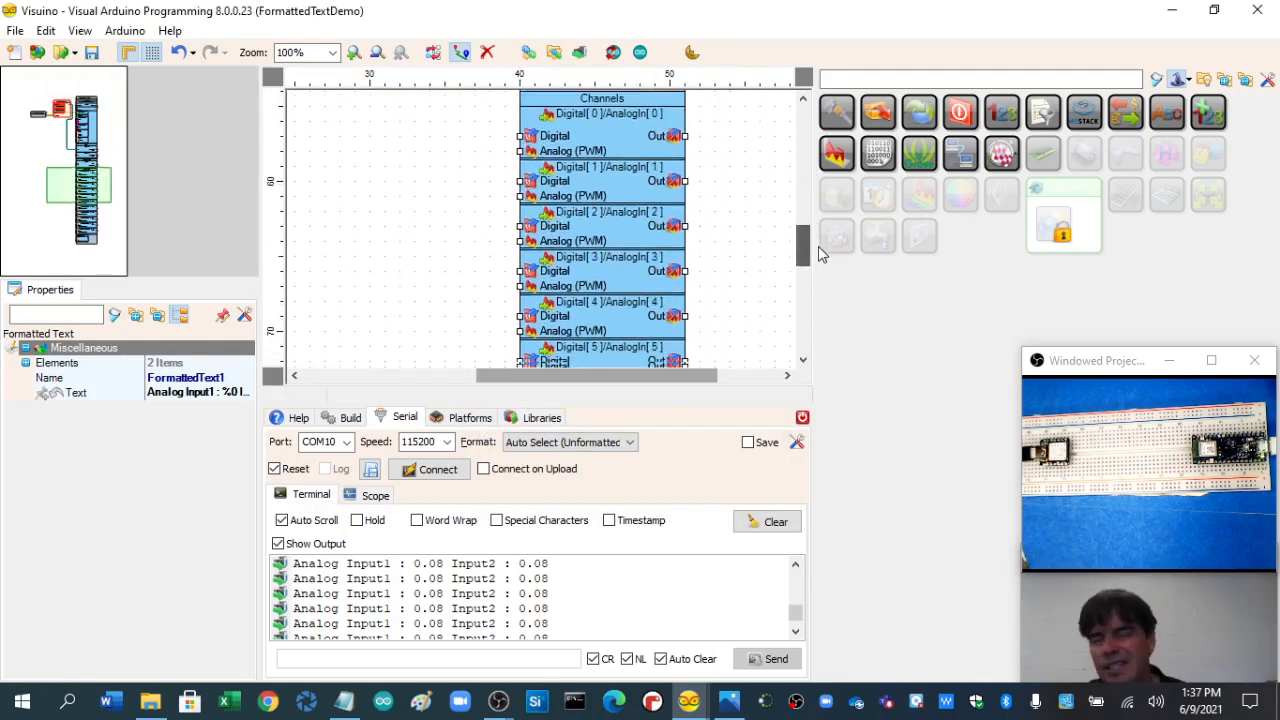
{"action": "scroll", "scroll_direction": "down", "scroll_amount": 3}
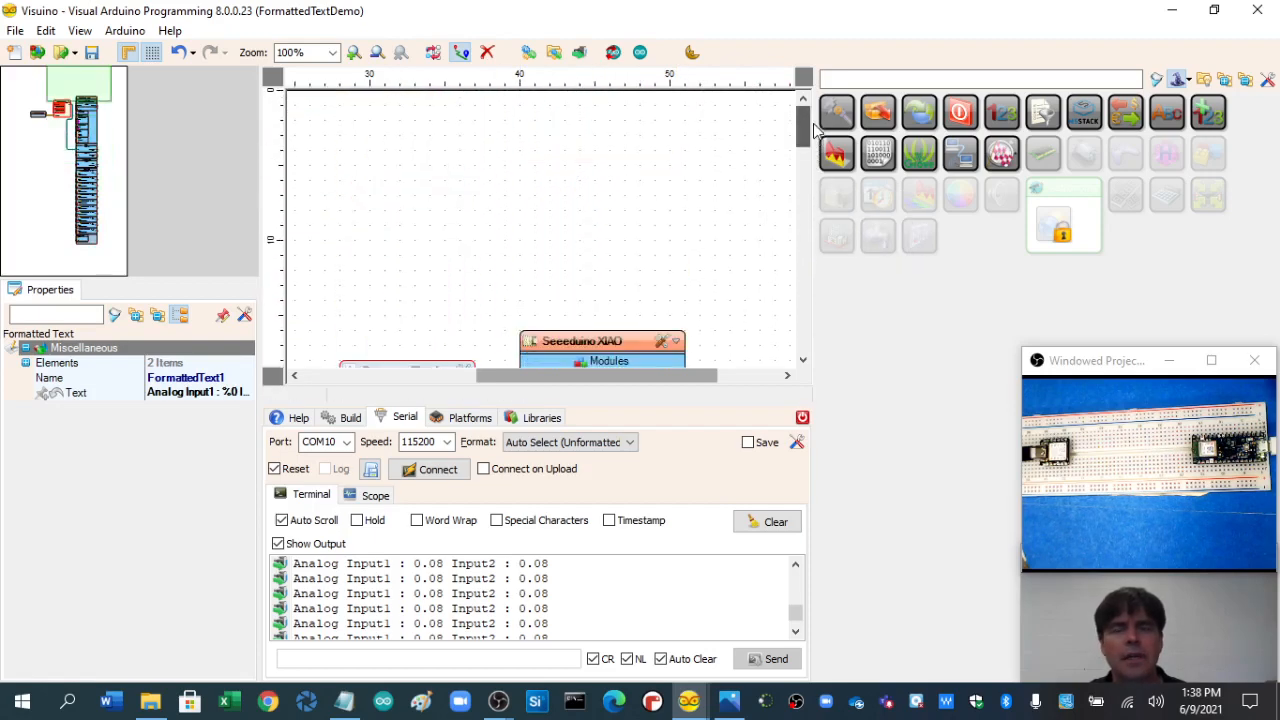
Step: Show the palette categories and browse the Math and Digital component groups
{"action": "left_click", "coordinate": [16, 30]}
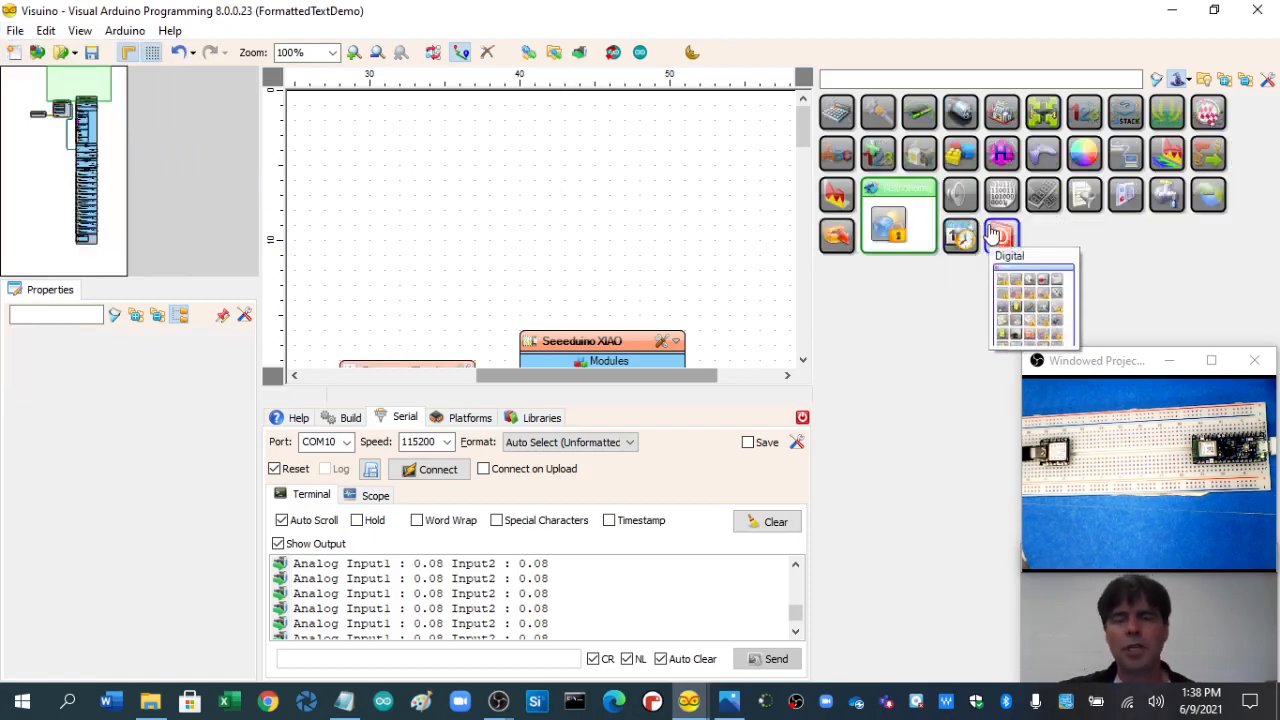
{"action": "mouse_move", "coordinate": [1000, 236]}
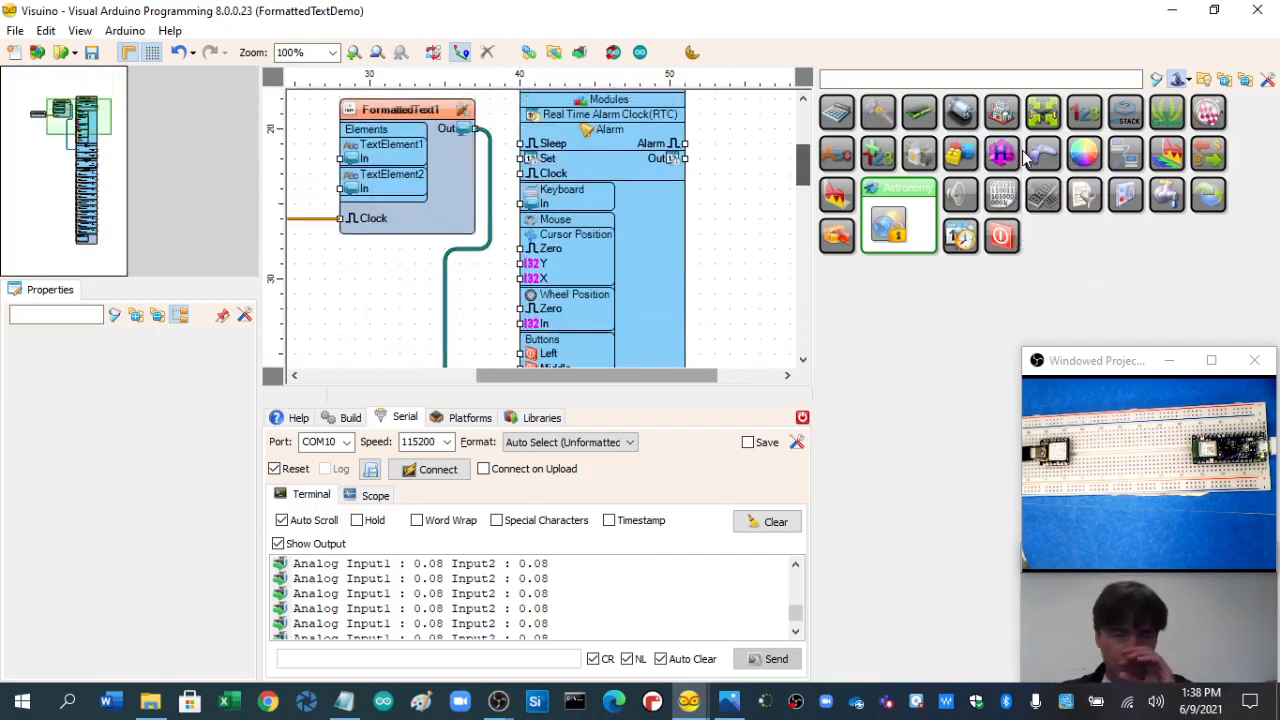
{"action": "mouse_move", "coordinate": [1000, 152]}
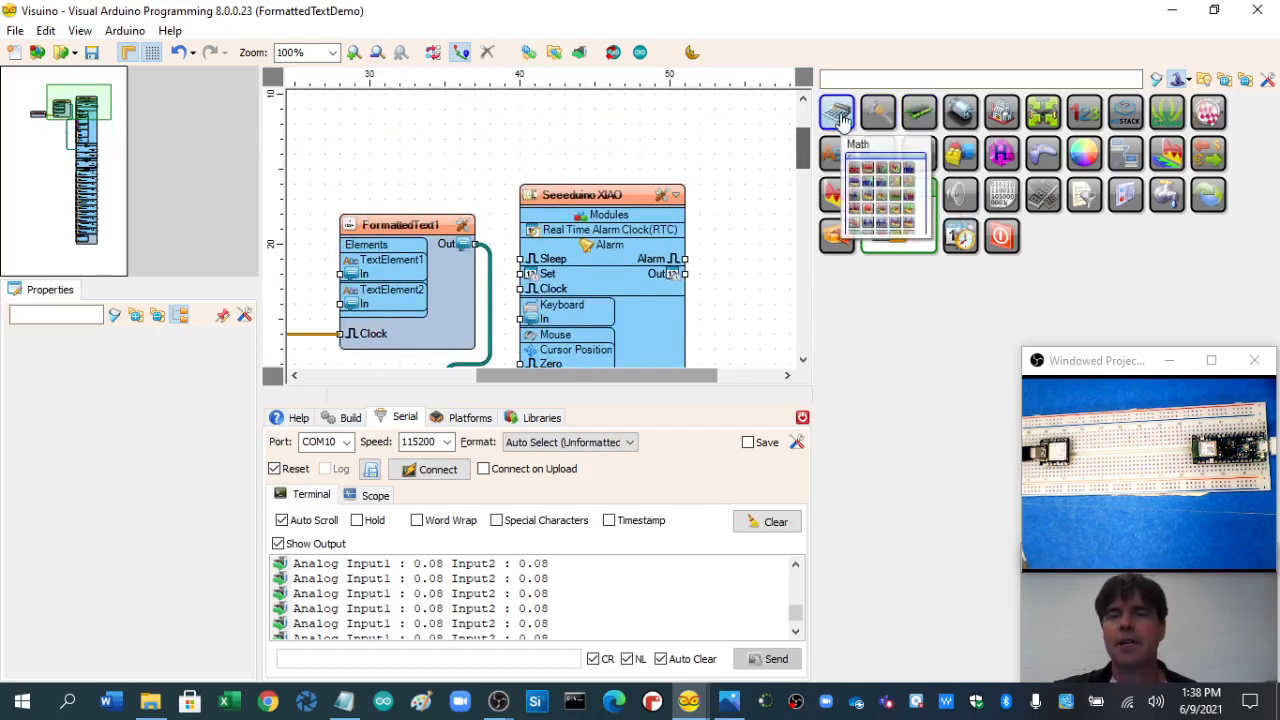
{"action": "left_click", "coordinate": [836, 112]}
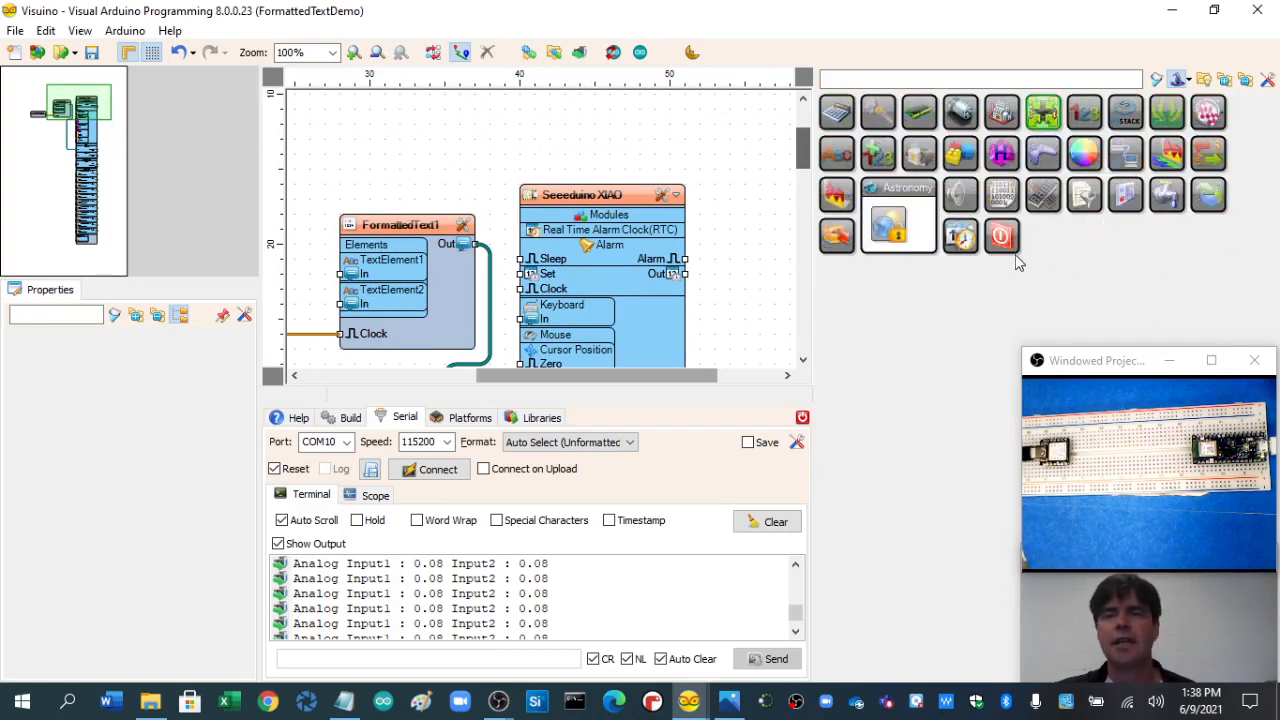
{"action": "left_click", "coordinate": [1000, 236]}
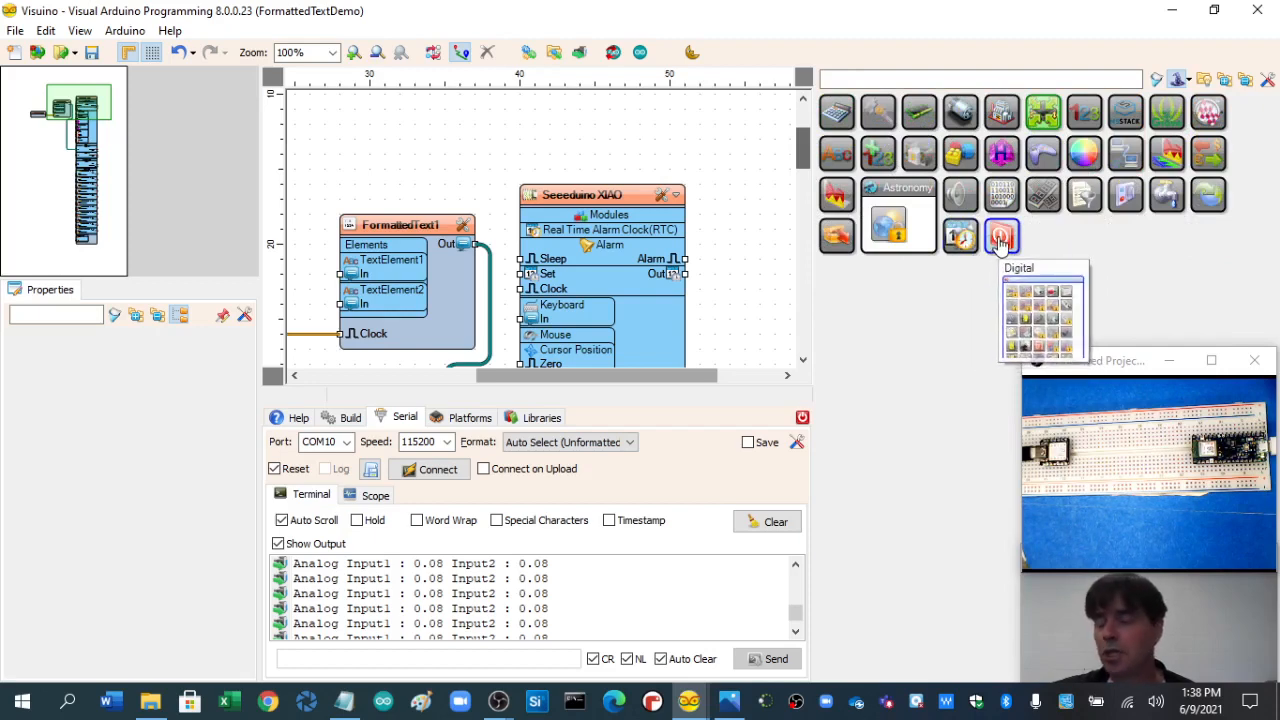